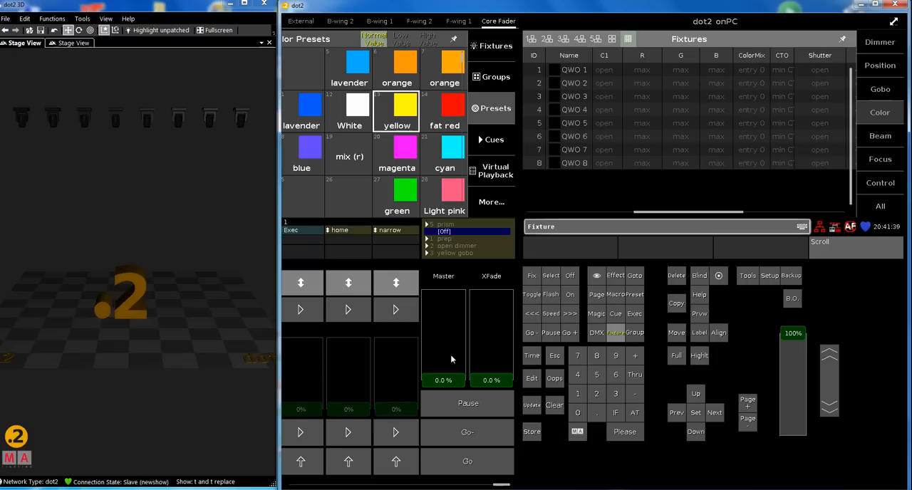
mouse_move(221, 96)
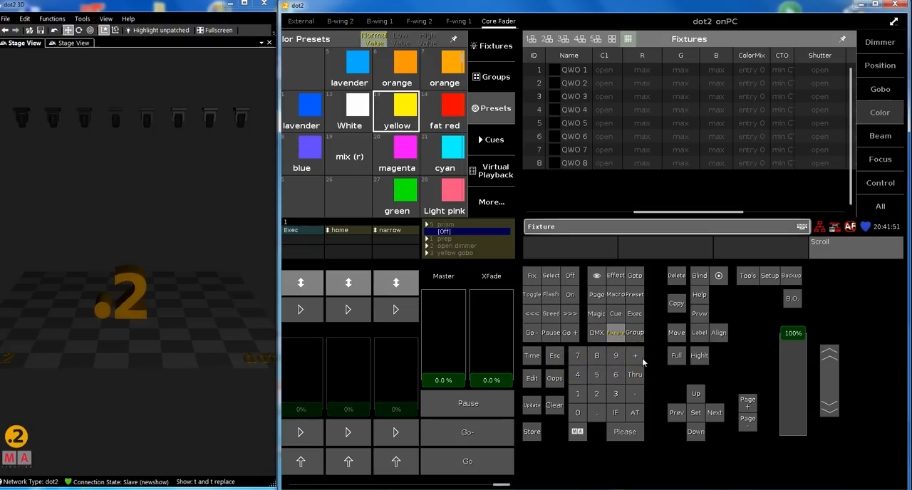
mouse_move(483, 265)
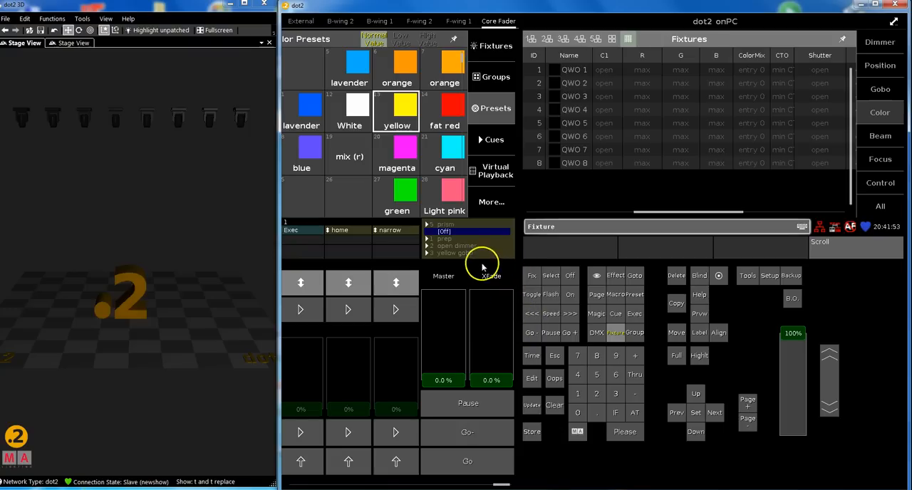
mouse_move(484, 285)
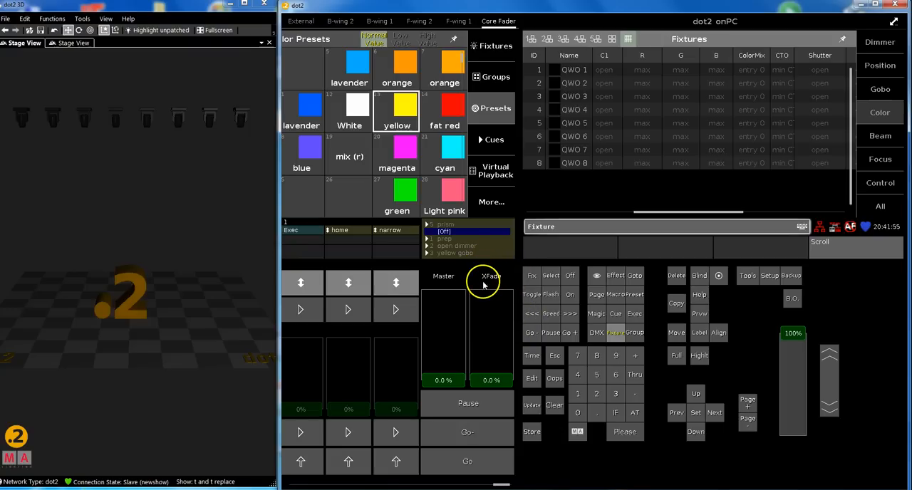
mouse_move(558, 433)
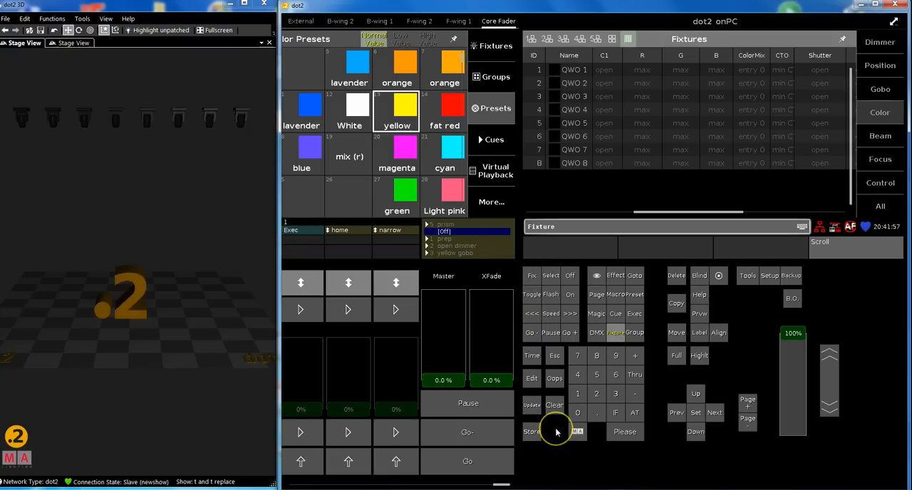
mouse_move(440, 371)
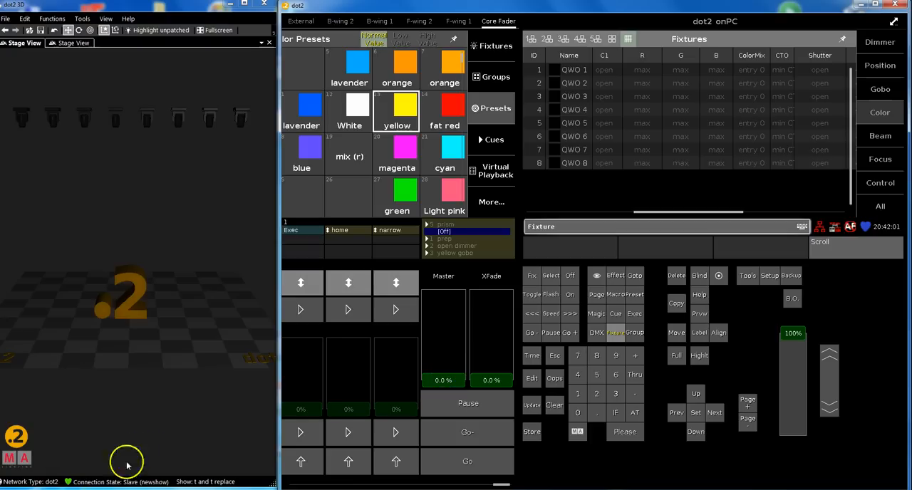
mouse_move(467, 365)
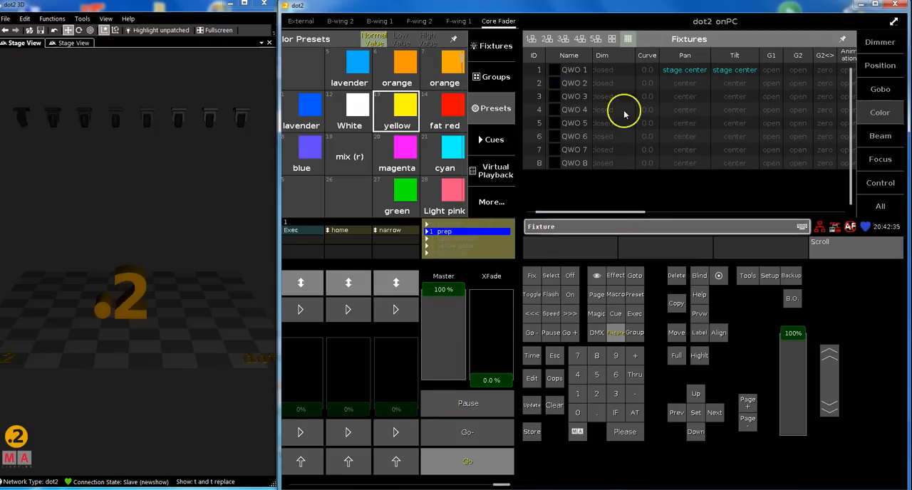
mouse_move(25, 119)
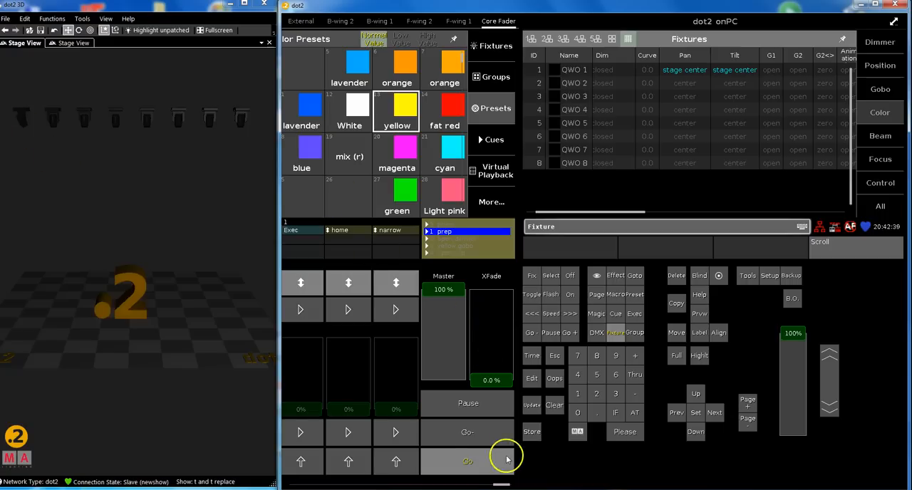
Step the main executor forward to cue 5 'prism', with fixture 1 yellow with a gobo.
left_click(467, 462)
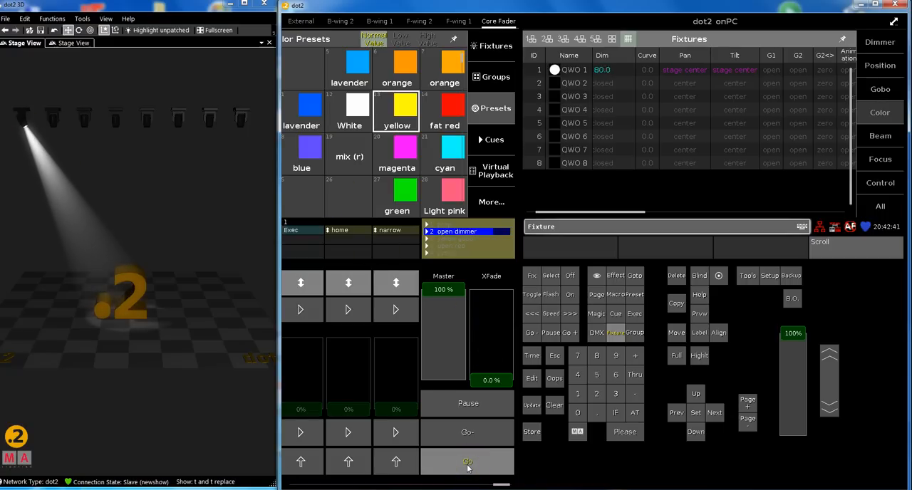
left_click(467, 461)
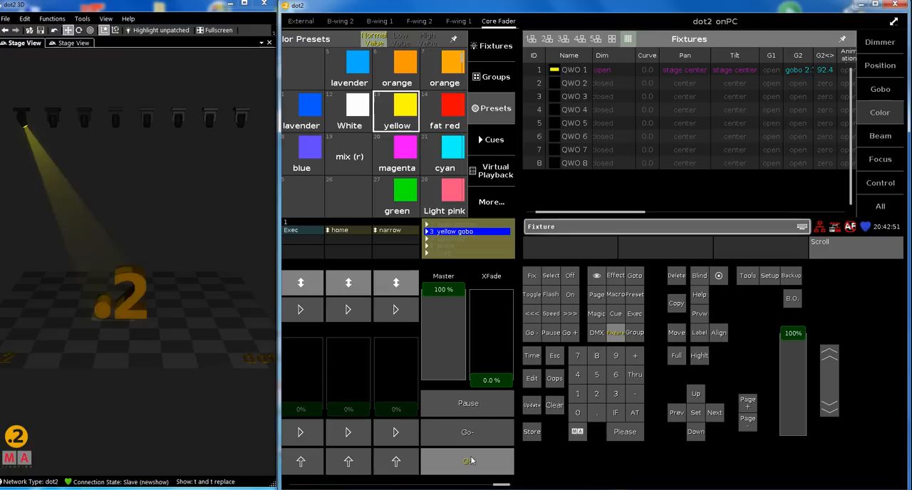
left_click(467, 462)
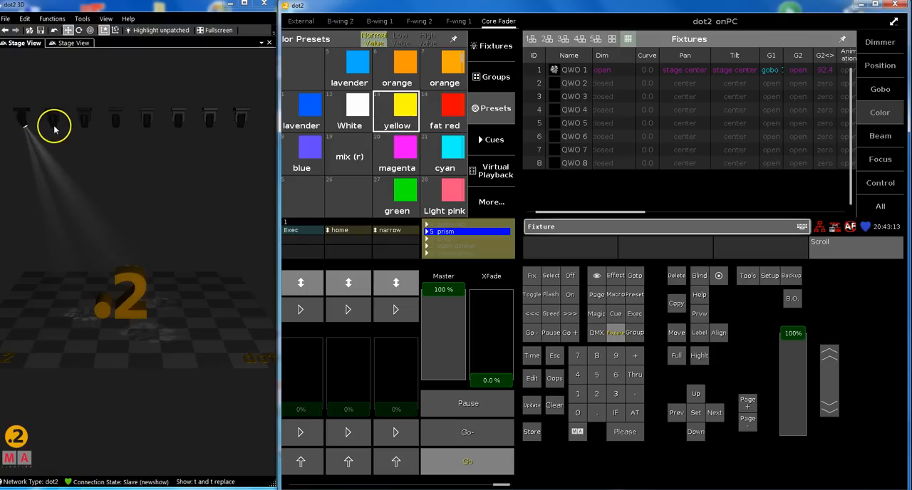
mouse_move(113, 211)
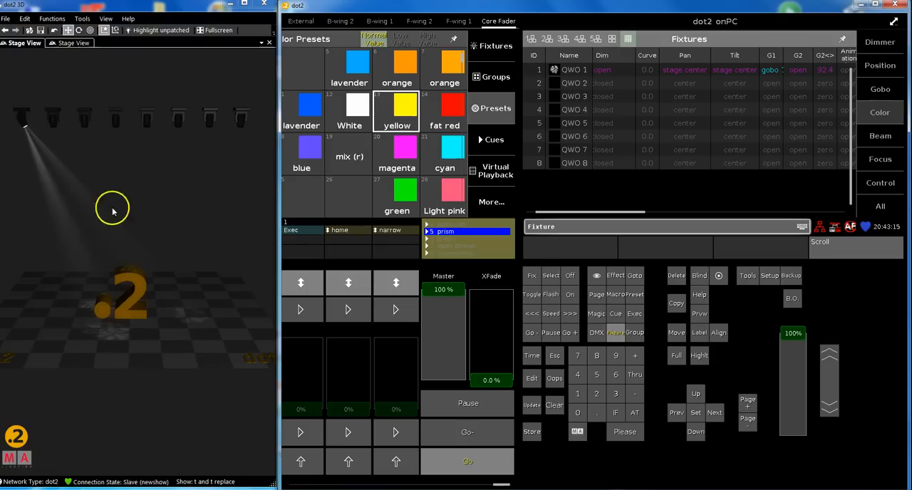
mouse_move(8, 358)
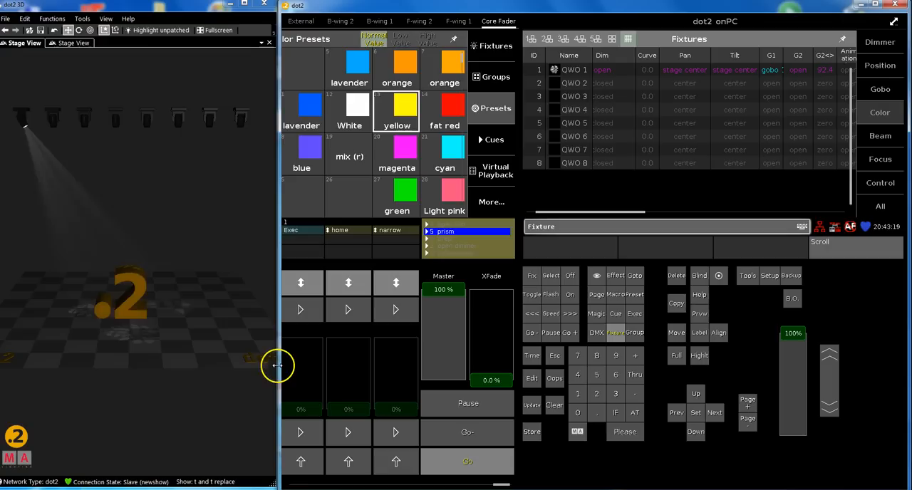
mouse_move(574, 434)
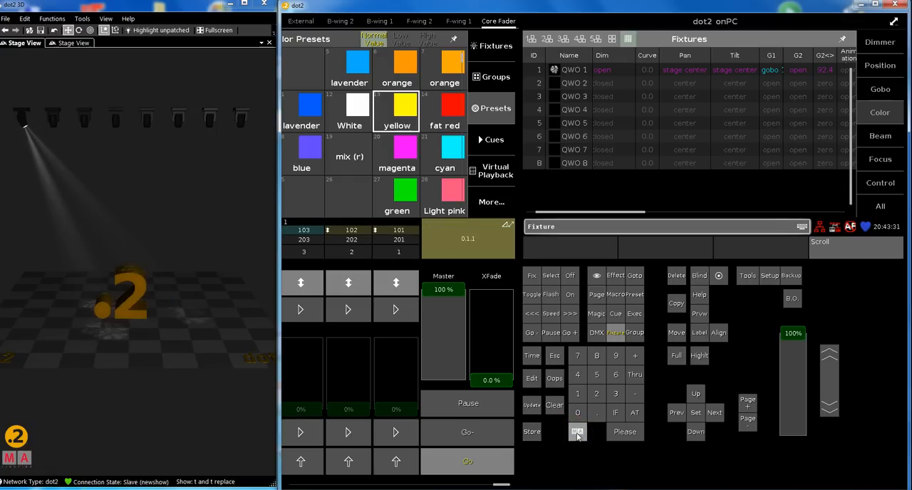
left_click(577, 432)
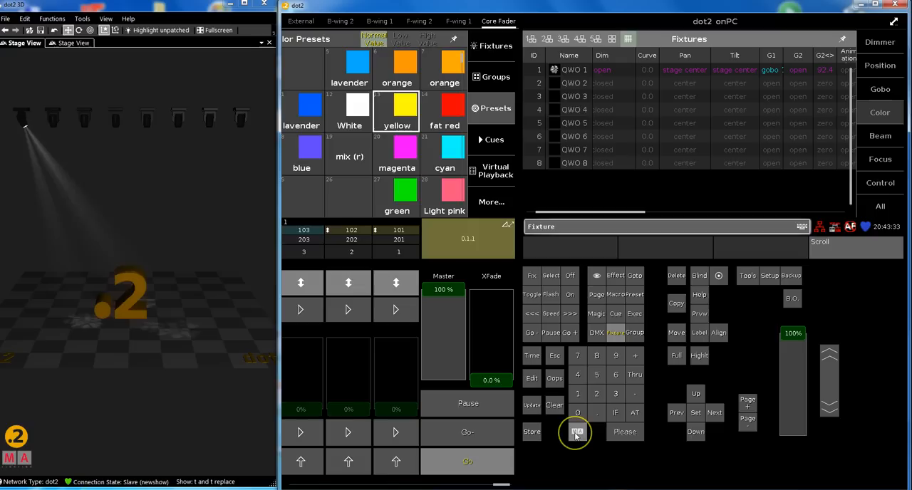
left_click(576, 432)
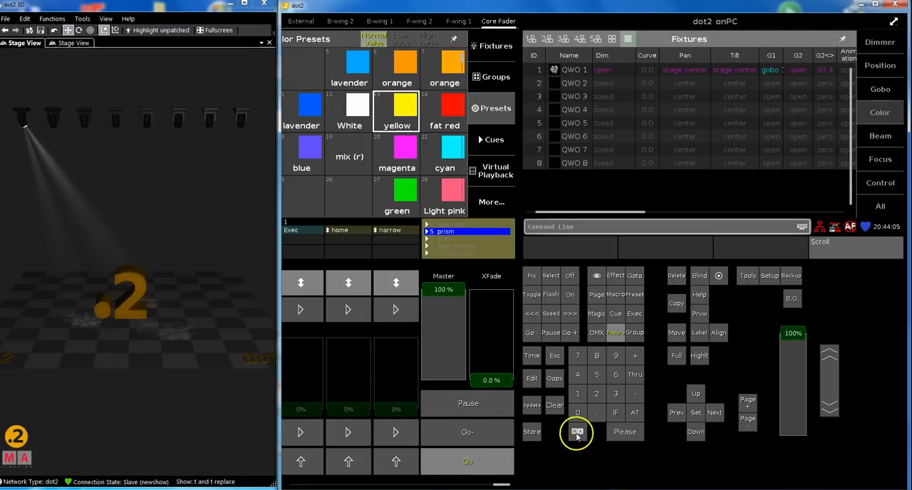
Enter and execute Replace Fixture 1 With Fixture 2 If Executor 0.1.
left_click(577, 432)
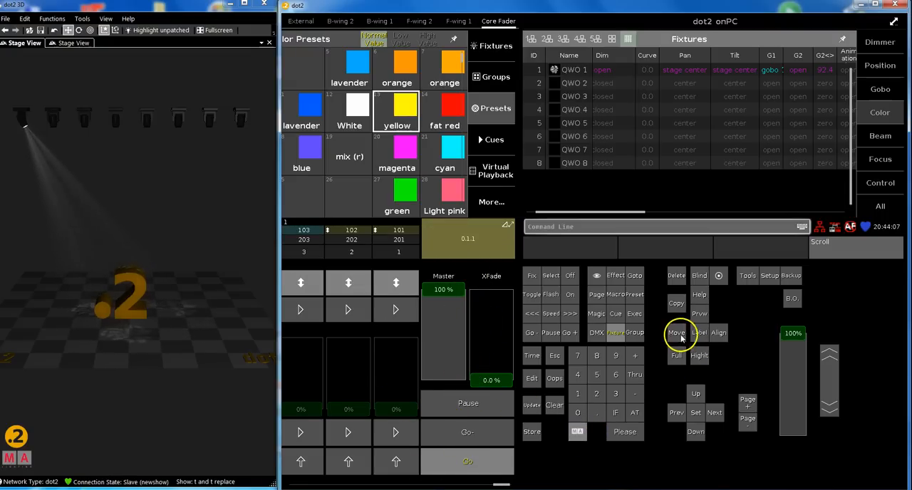
left_click(675, 333)
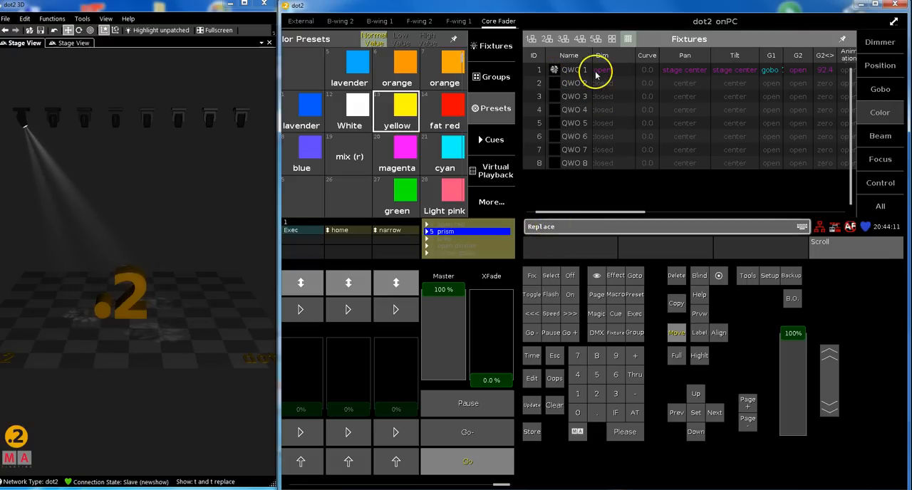
left_click(577, 394)
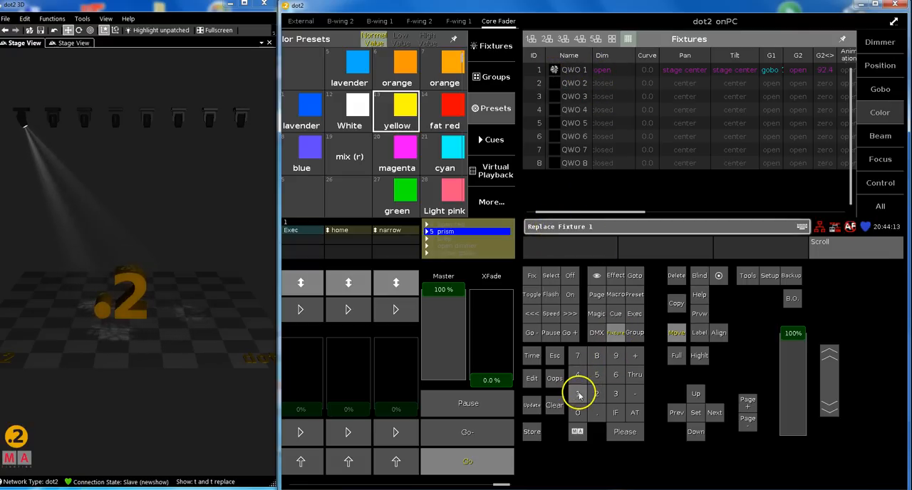
mouse_move(678, 335)
type(" With")
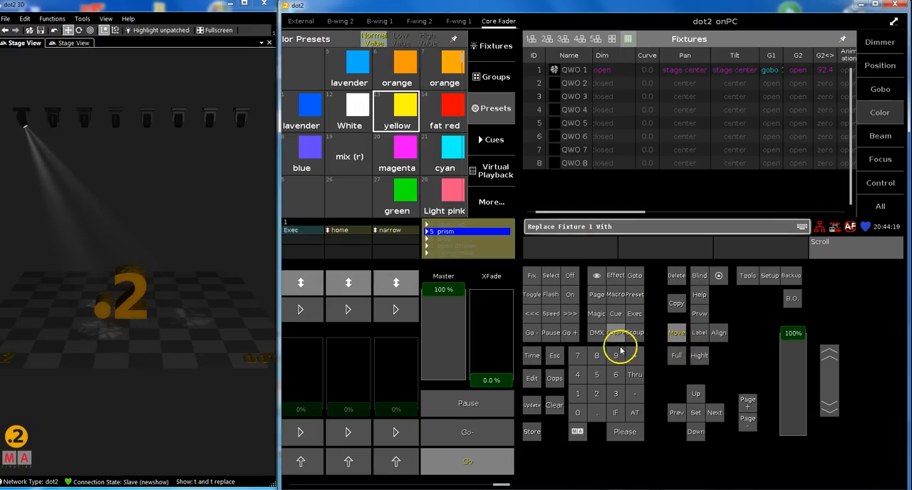
left_click(597, 394)
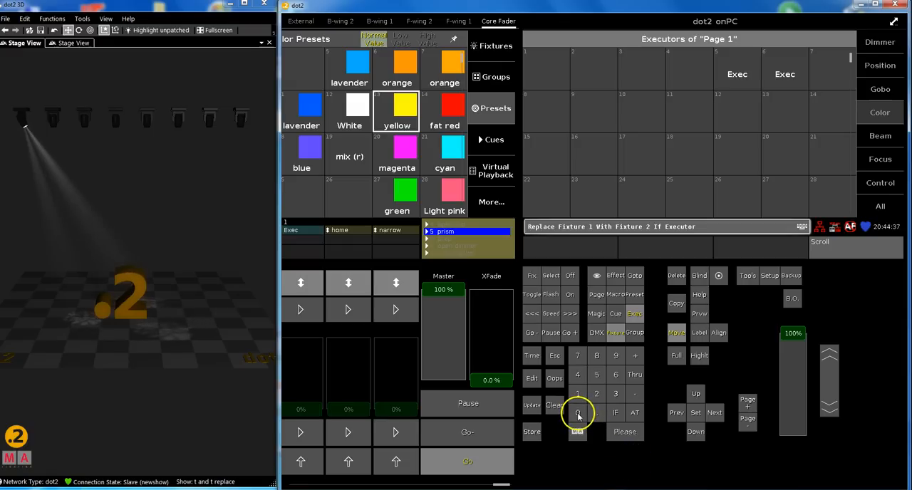
left_click(577, 412)
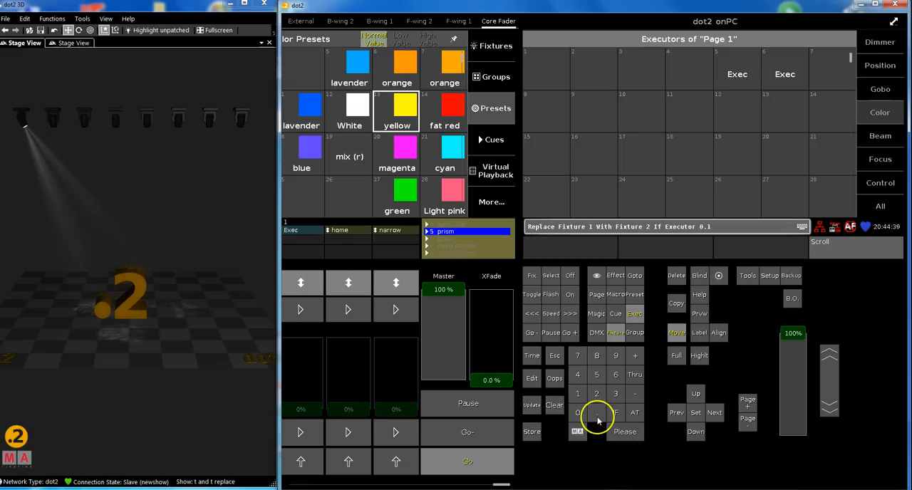
left_click(625, 432)
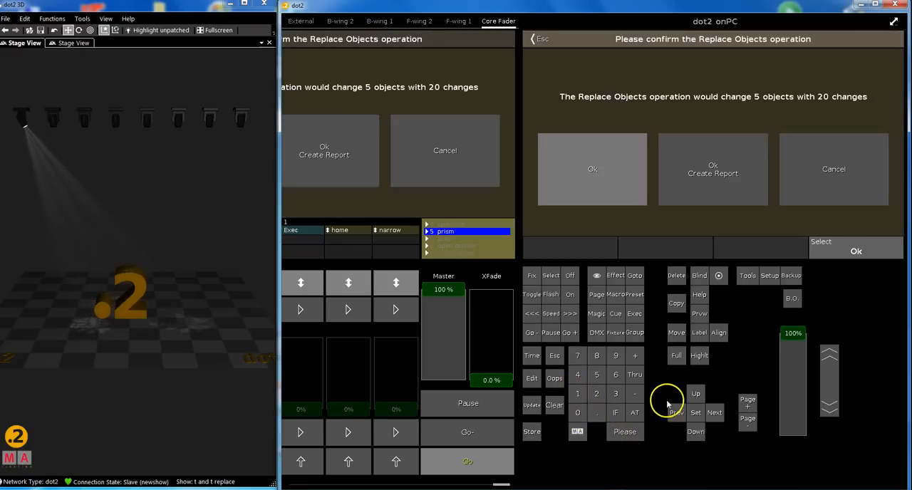
mouse_move(692, 100)
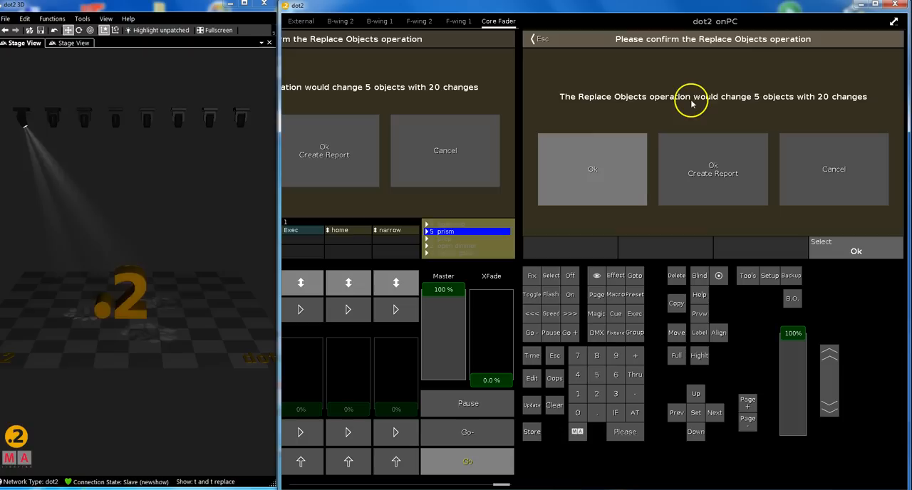
mouse_move(782, 102)
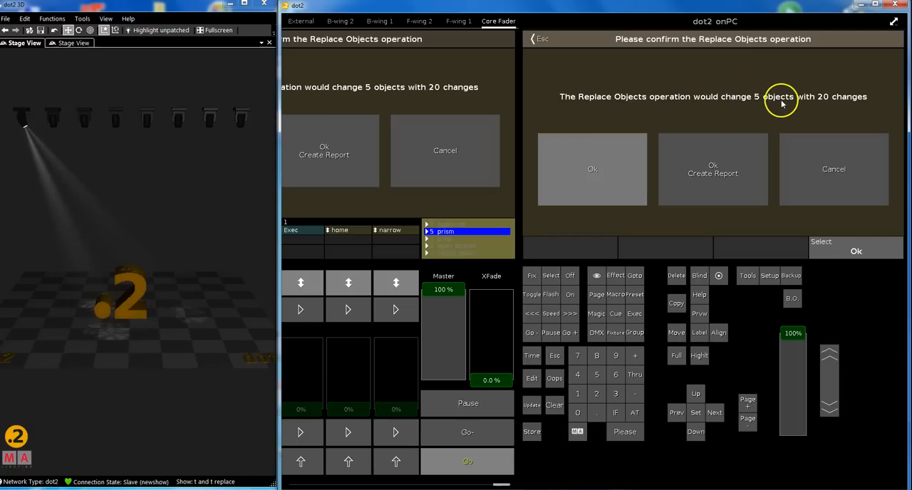
mouse_move(752, 158)
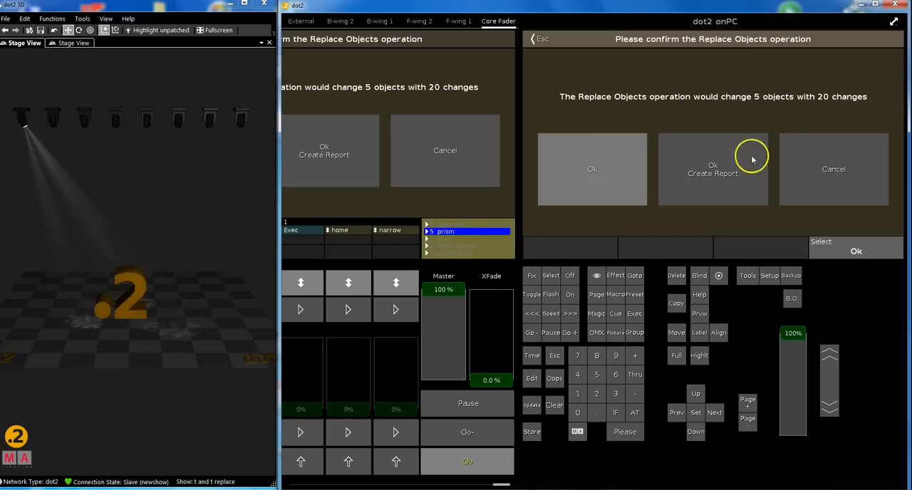
mouse_move(852, 105)
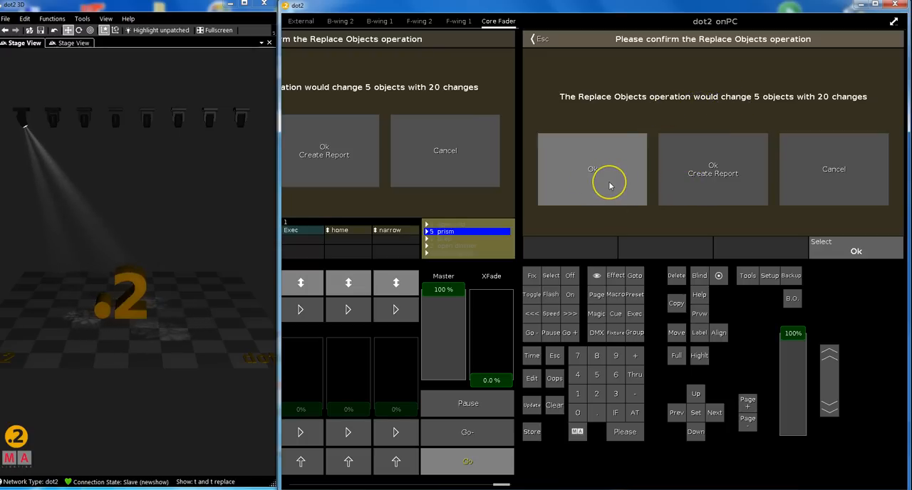
Confirm the Replace Objects dialog, changing 5 objects with 20 changes.
left_click(592, 169)
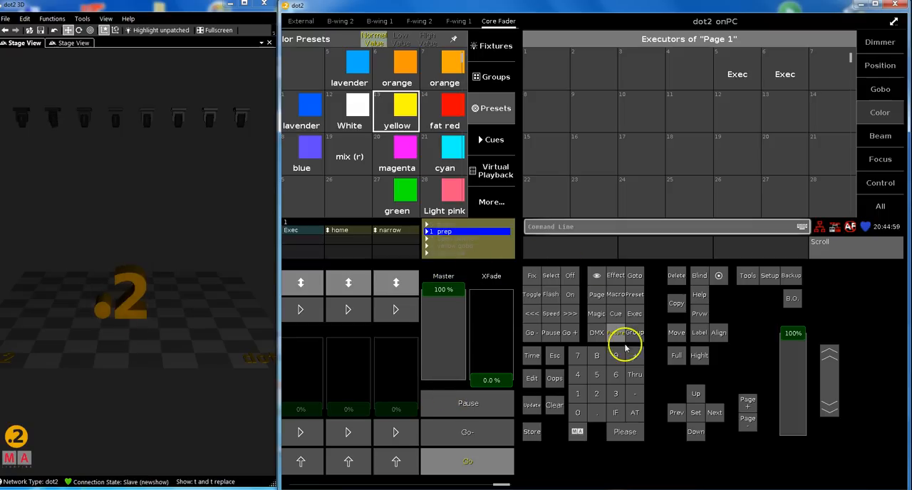
Show the Fixtures sheet and start a Replace Fixture 1 With command.
left_click(491, 46)
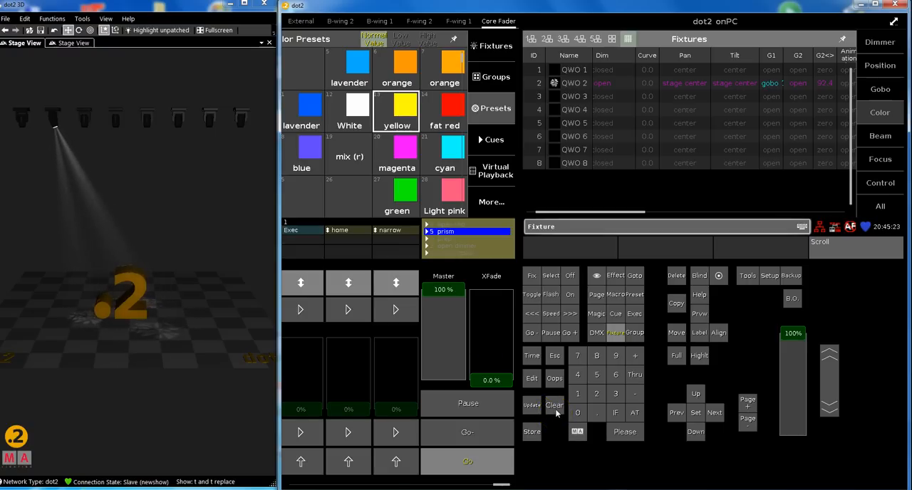
left_click(577, 432)
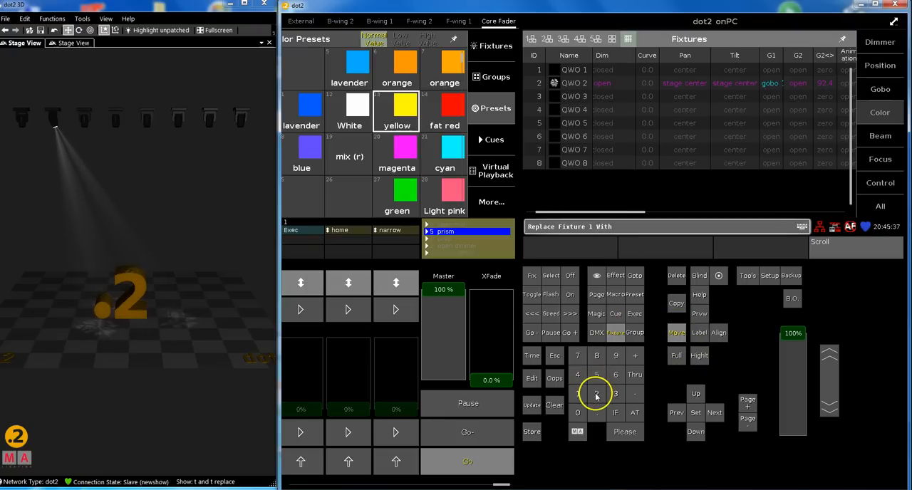
Execute Replace Fixture 1 With 2 If and acknowledge the 0-changes result.
left_click(597, 394)
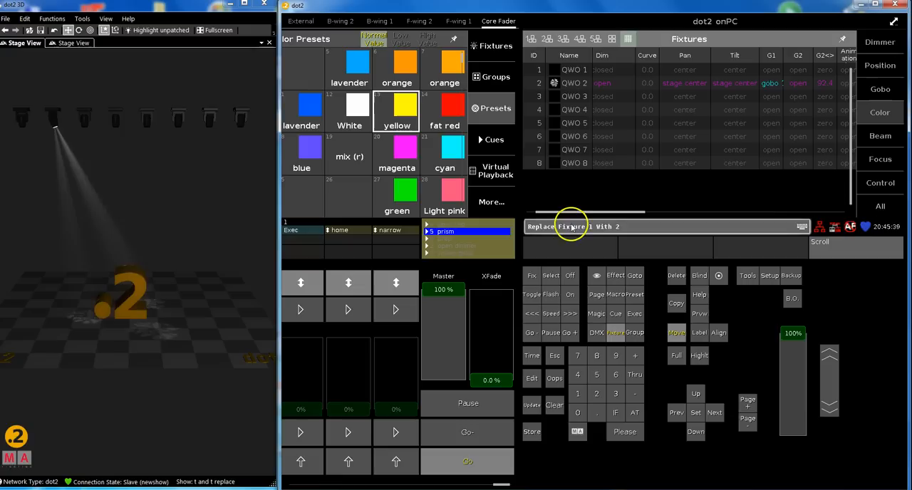
mouse_move(618, 412)
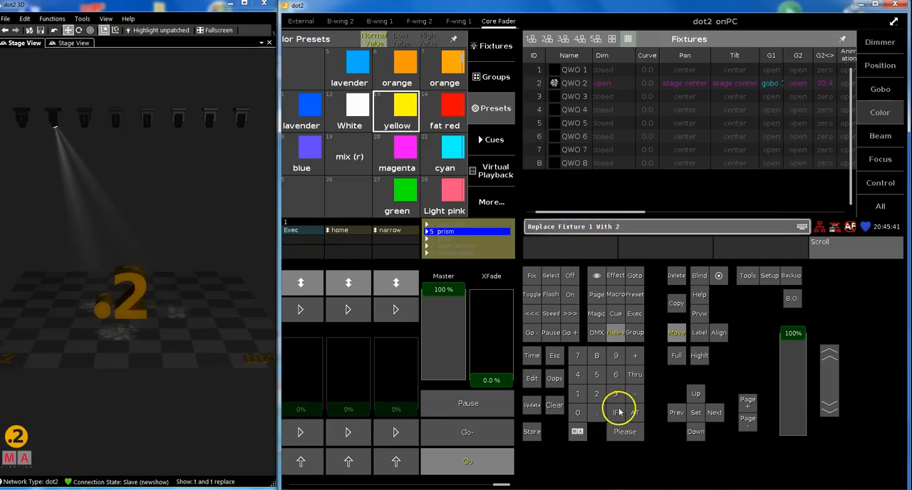
left_click(615, 412)
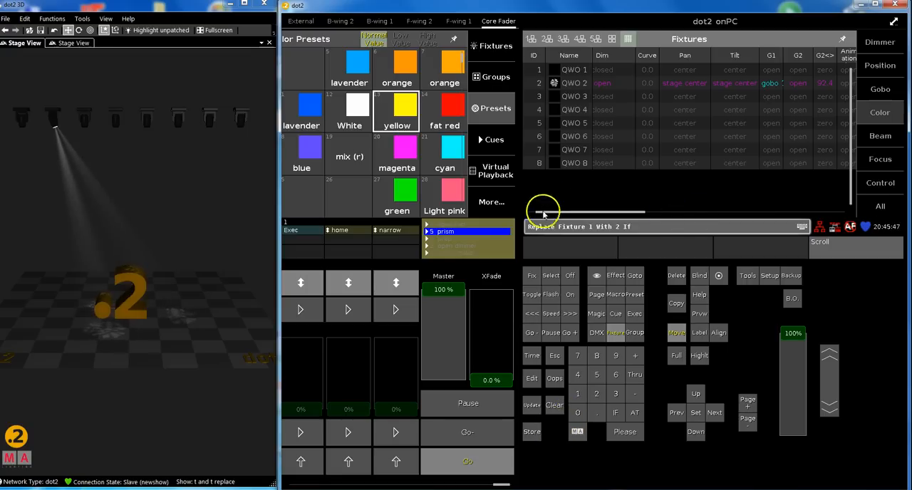
mouse_move(524, 265)
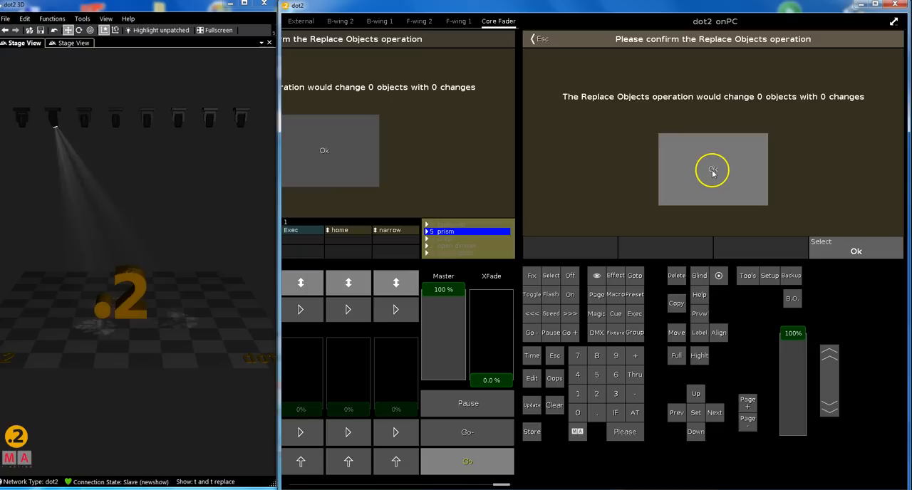
left_click(713, 169)
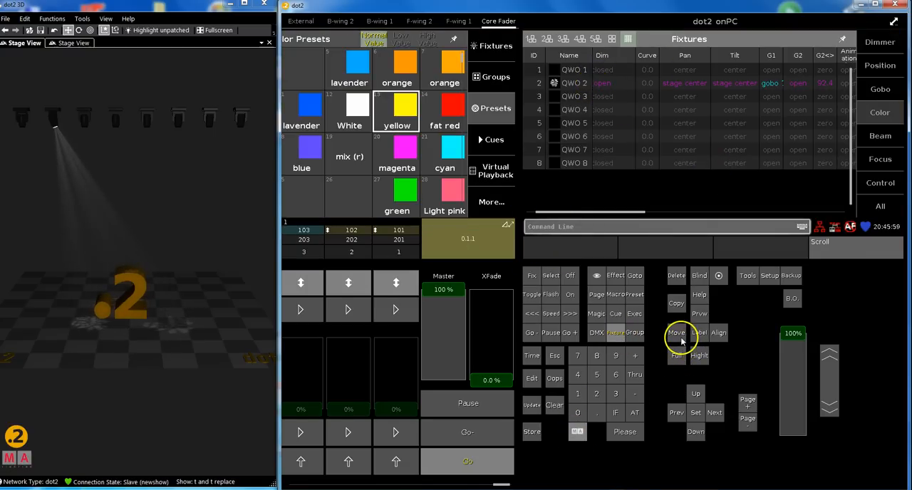
Replace fixture 2 with fixture 1 and confirm the 5 objects, 20 changes.
left_click(616, 333)
type("Replace Fixture 2 With")
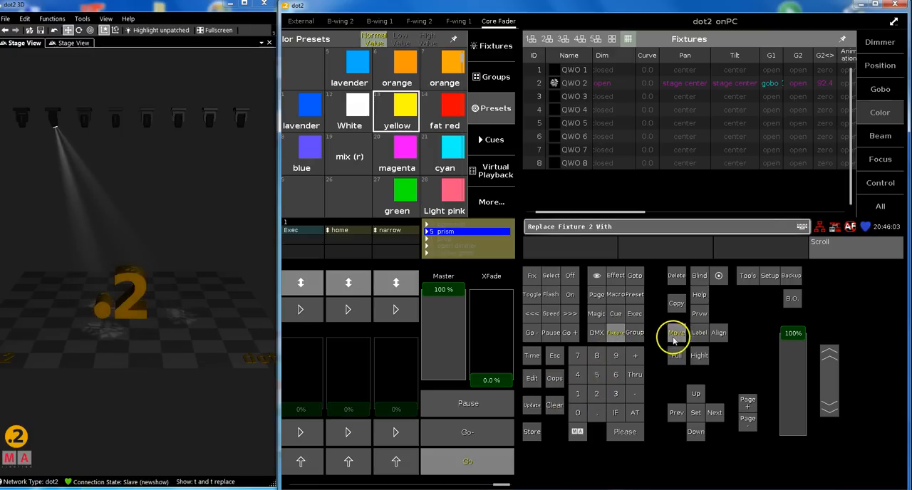
left_click(615, 414)
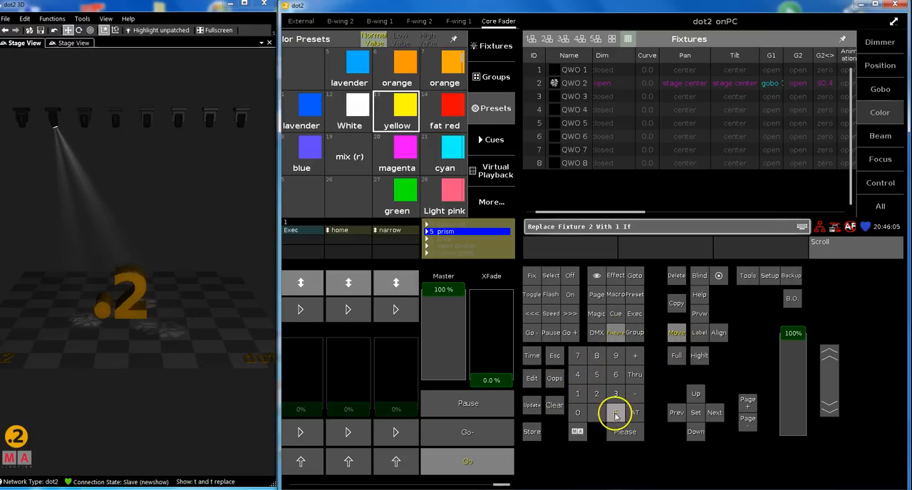
left_click(615, 413)
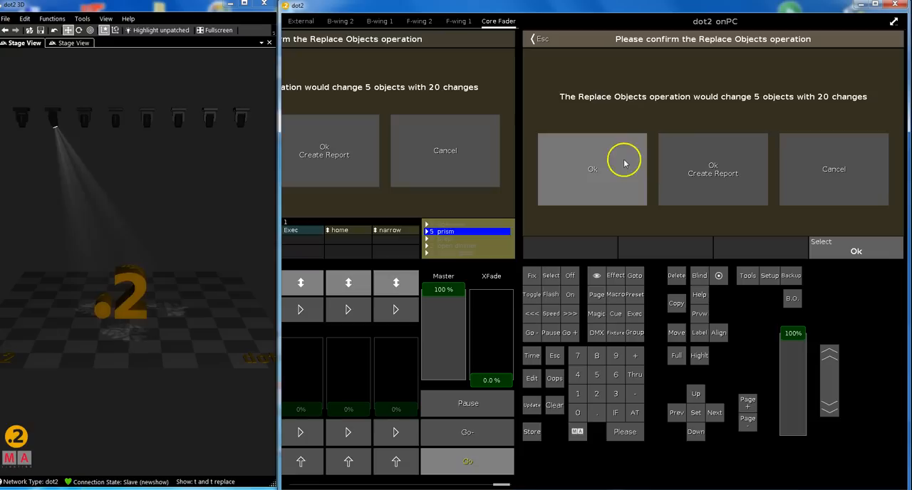
left_click(593, 169)
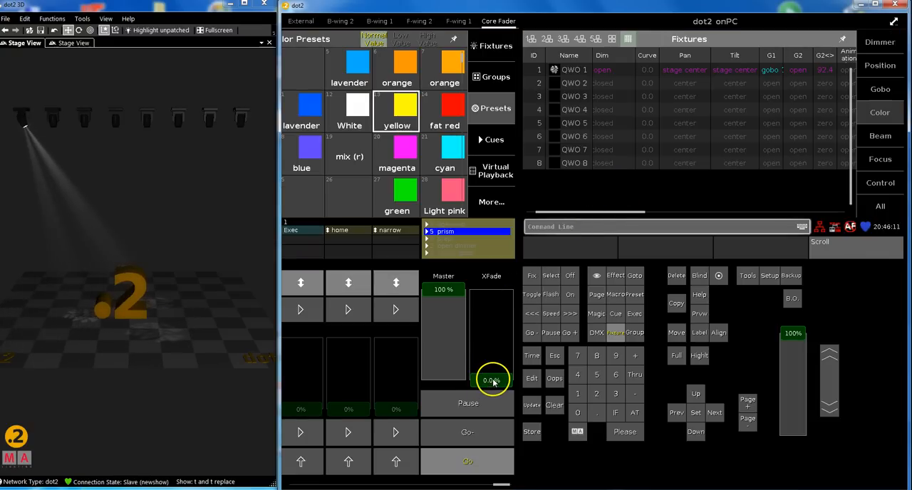
mouse_move(494, 370)
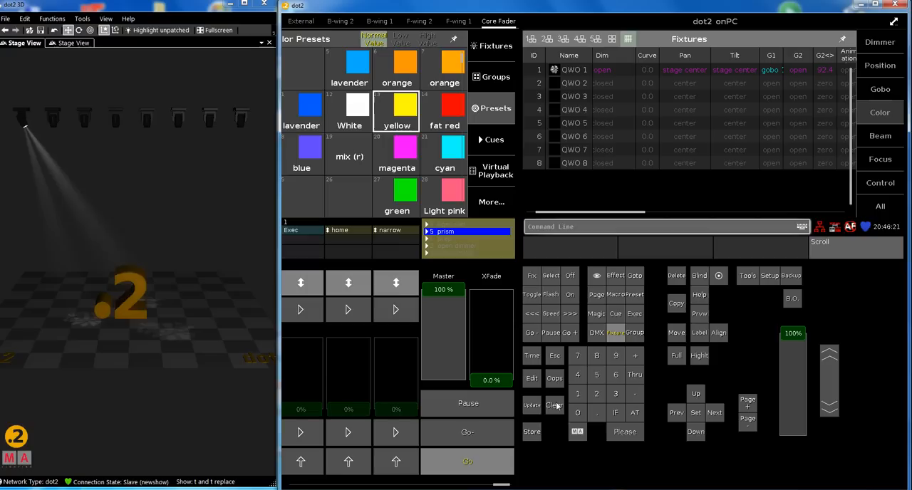
Clear the programmer and play the yellow gobo cue 3 on the chaser.
left_click(466, 461)
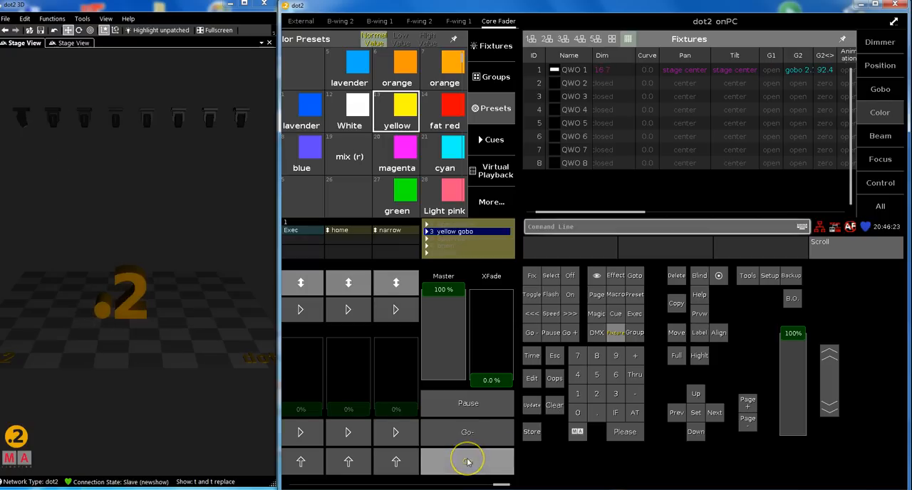
left_click(468, 461)
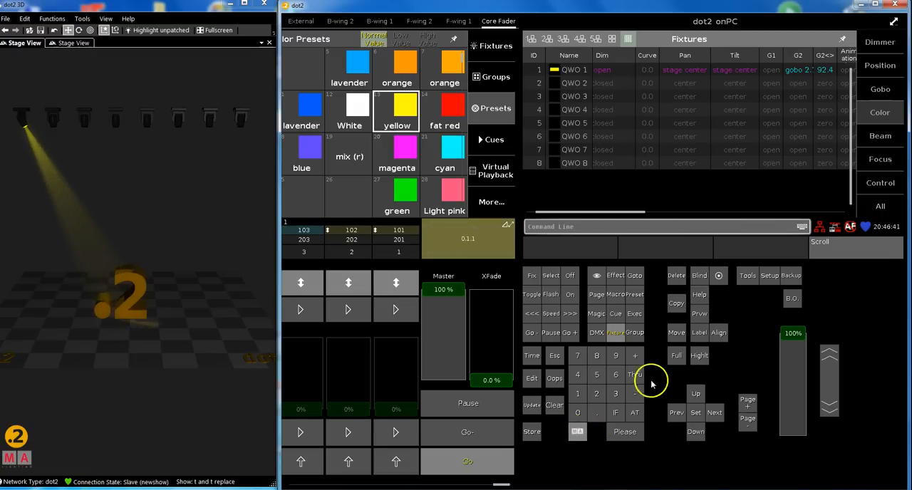
left_click(675, 332)
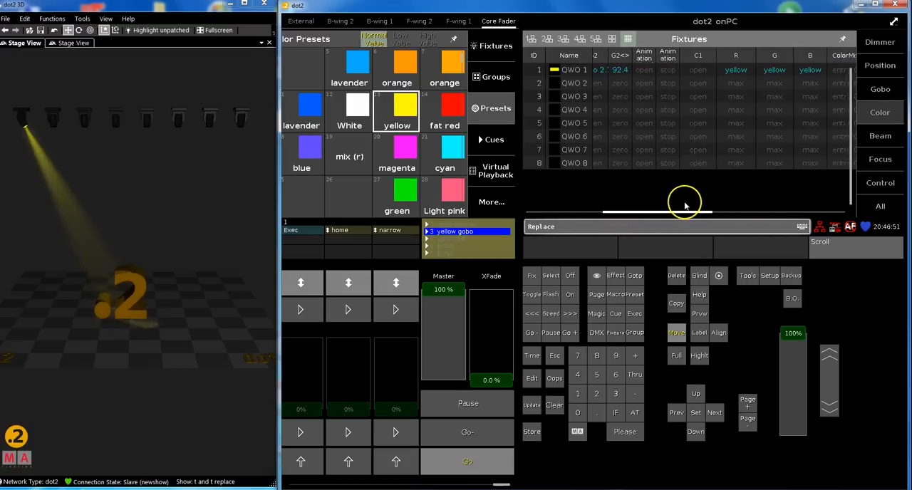
Scroll the Fixture sheet to the RGB columns and select color preset 4.13 for replacement.
scroll("right", 3)
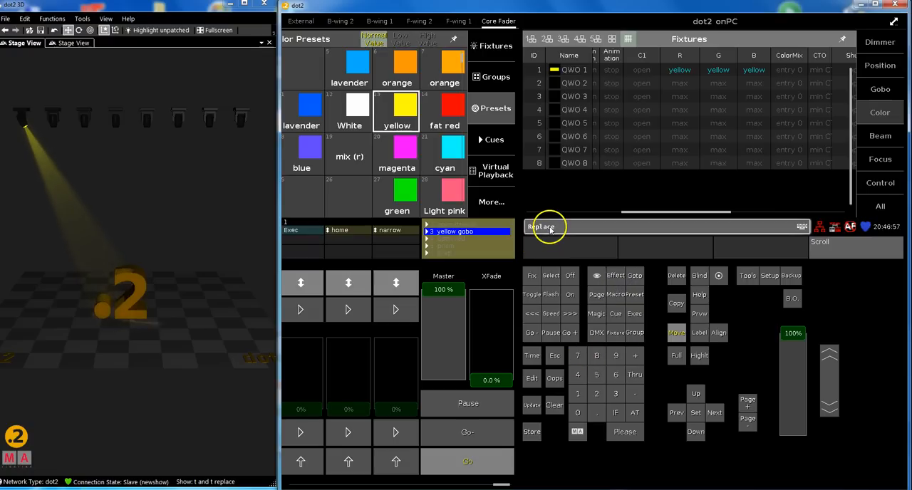
mouse_move(881, 113)
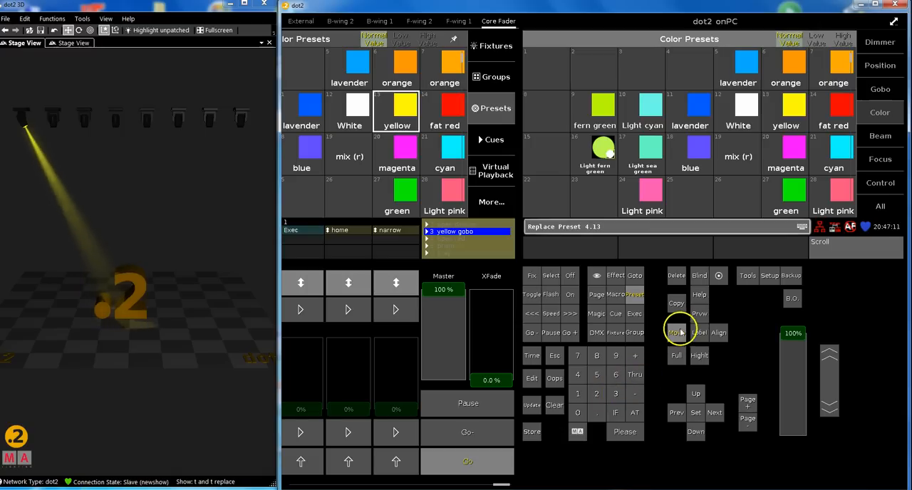
left_click(407, 155)
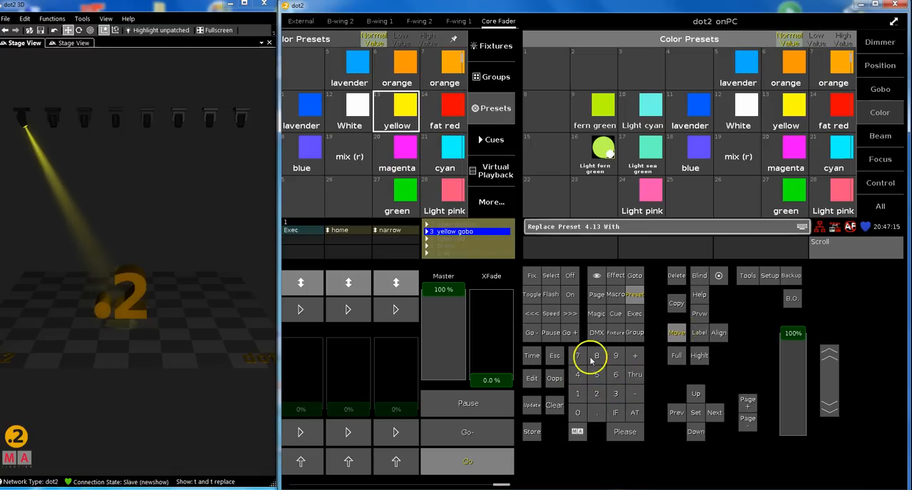
Replace preset 4.13 with magenta preset 4.20 and confirm 1 object, 3 changes.
left_click(597, 356)
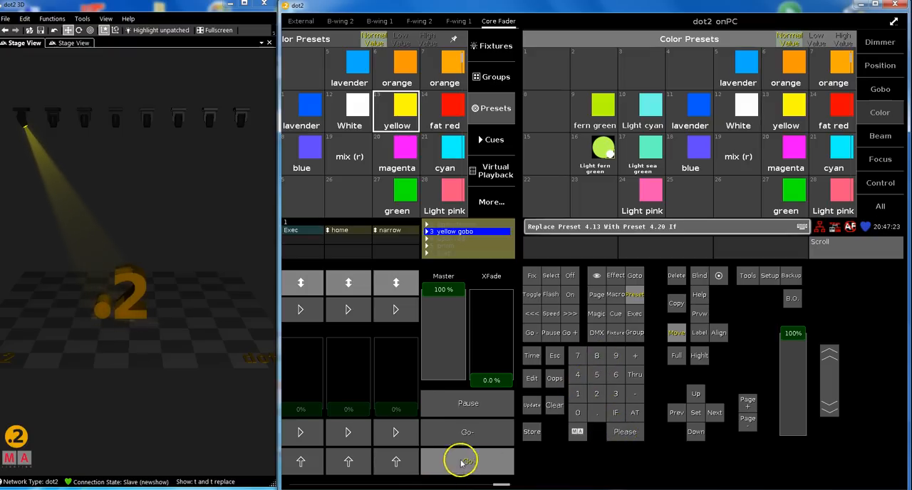
left_click(468, 461)
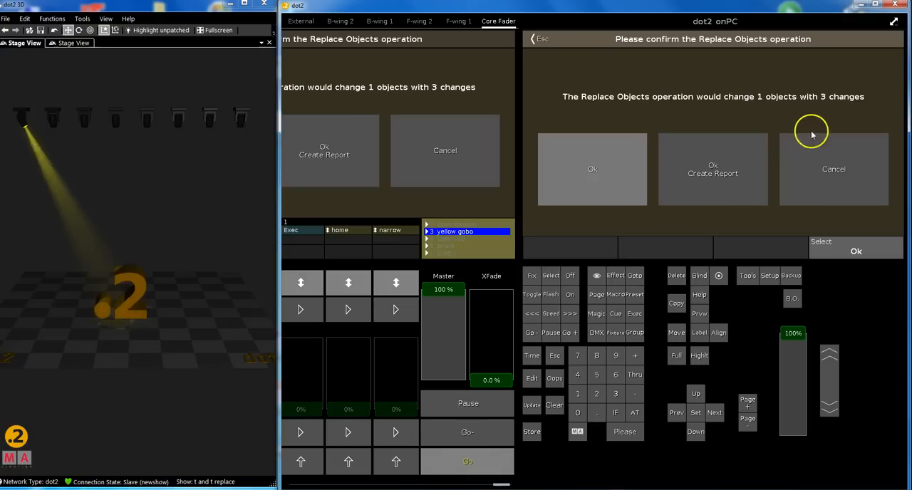
mouse_move(761, 111)
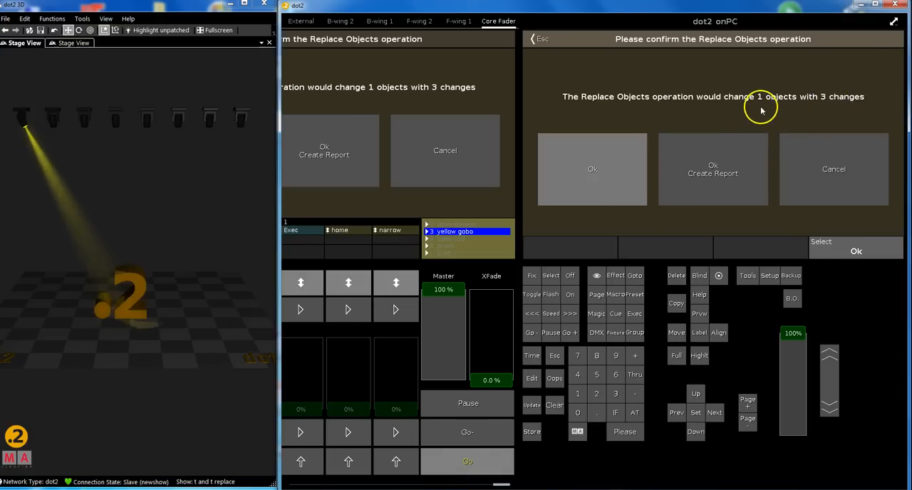
mouse_move(828, 111)
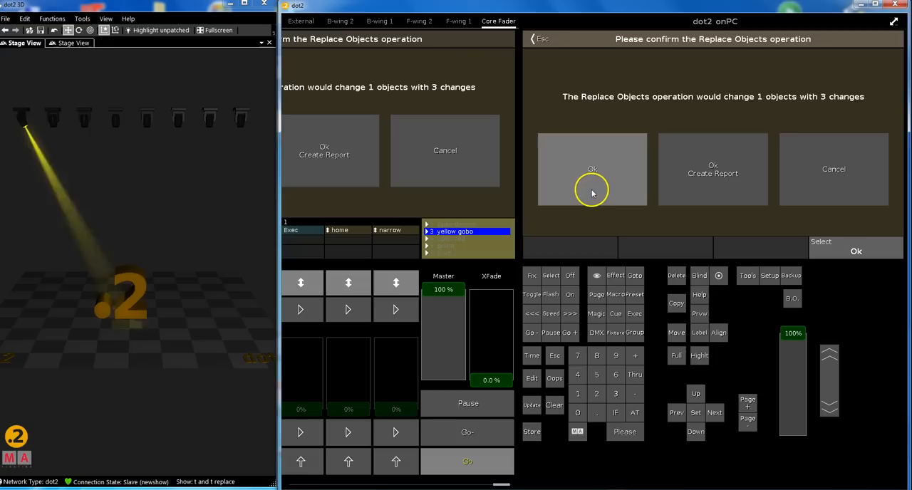
left_click(592, 169)
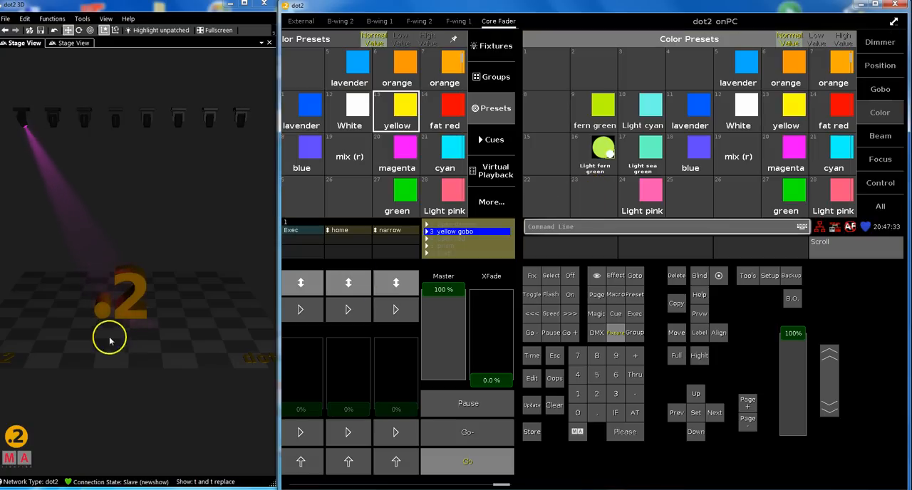
Step the chaser, fade the Master to 0%, and trigger the white 'home' look.
left_click(467, 461)
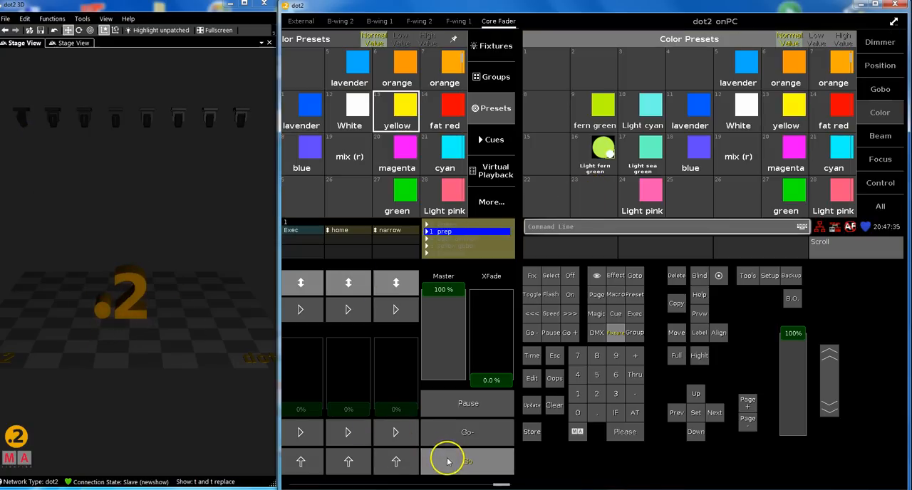
left_click(467, 461)
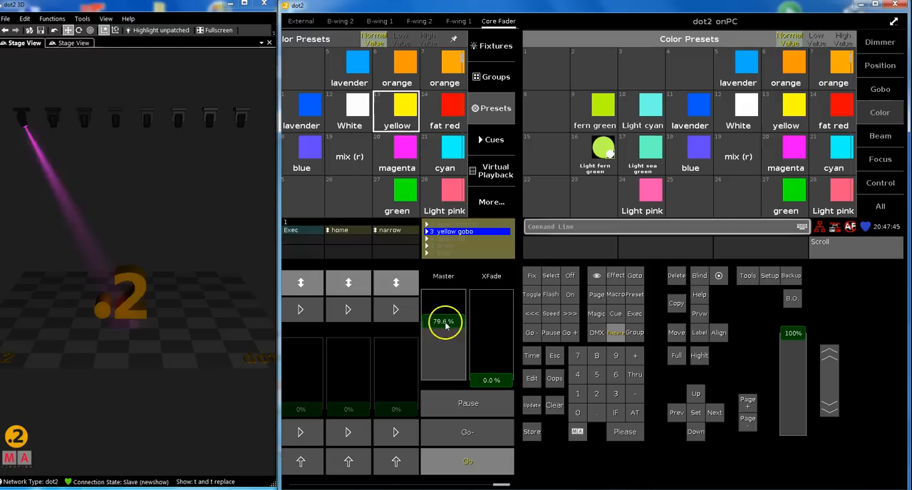
left_click_drag(443, 322, 443, 378)
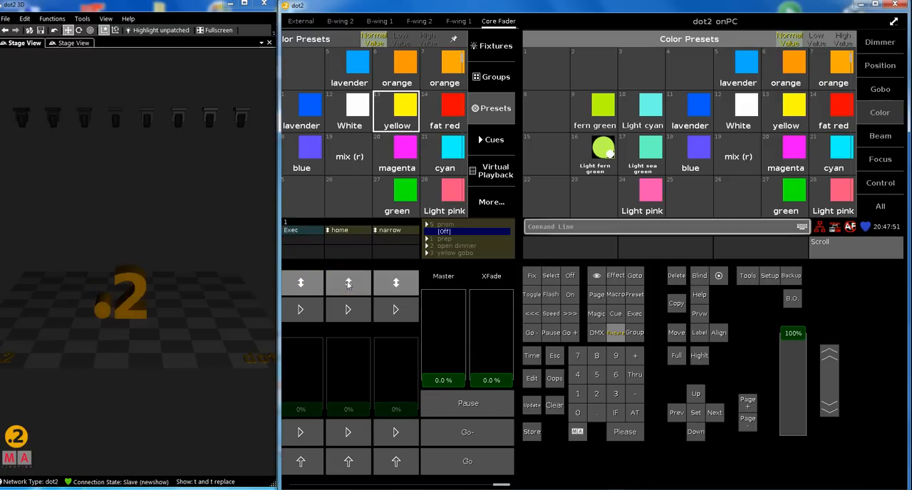
left_click(396, 281)
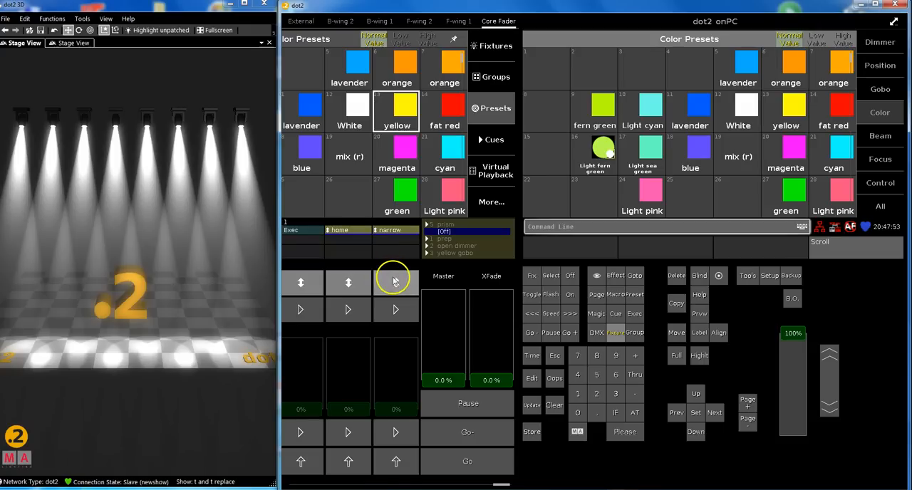
Start the pink-and-white chaser, show the Fixtures sheet, and begin copying the chaser.
left_click(301, 283)
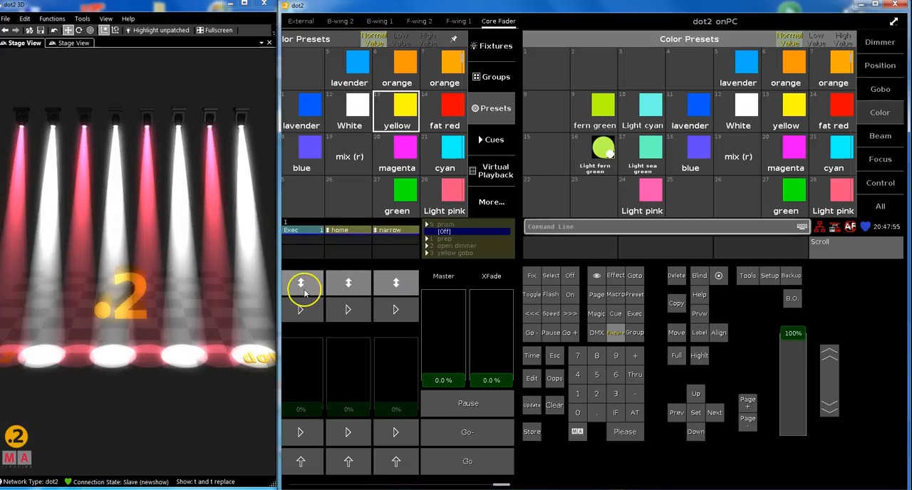
mouse_move(553, 259)
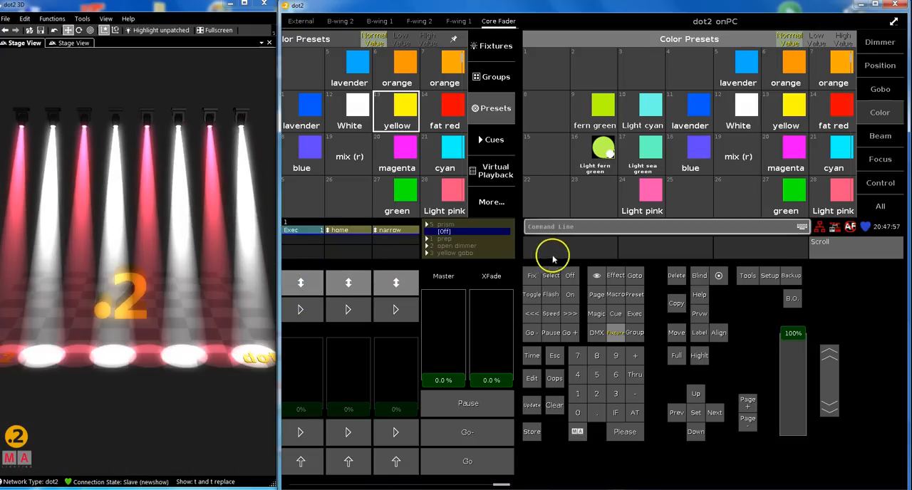
left_click(492, 46)
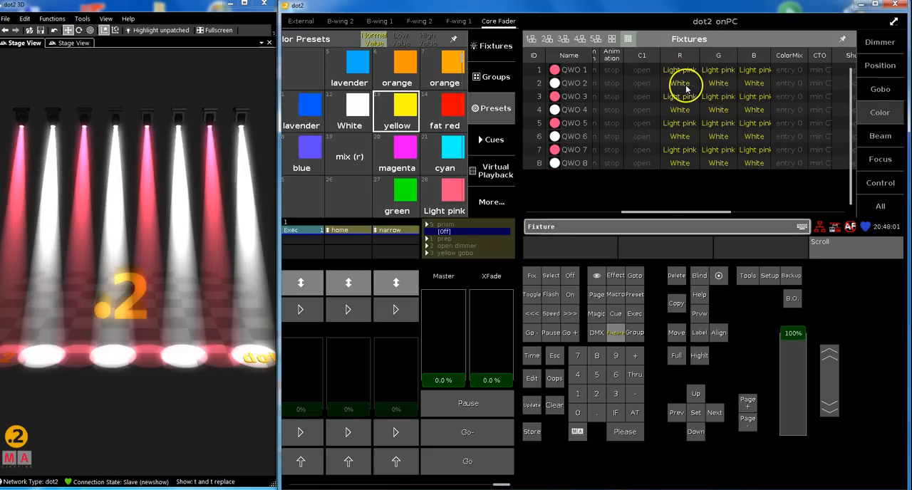
mouse_move(365, 350)
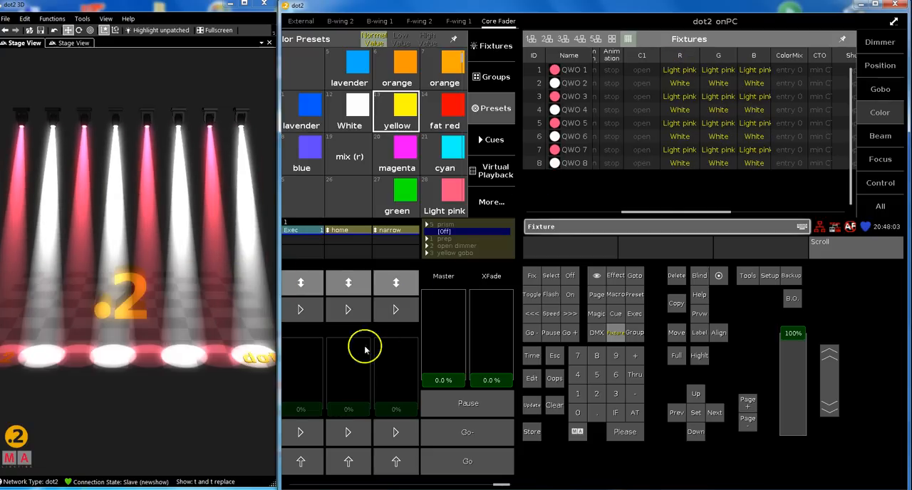
mouse_move(559, 327)
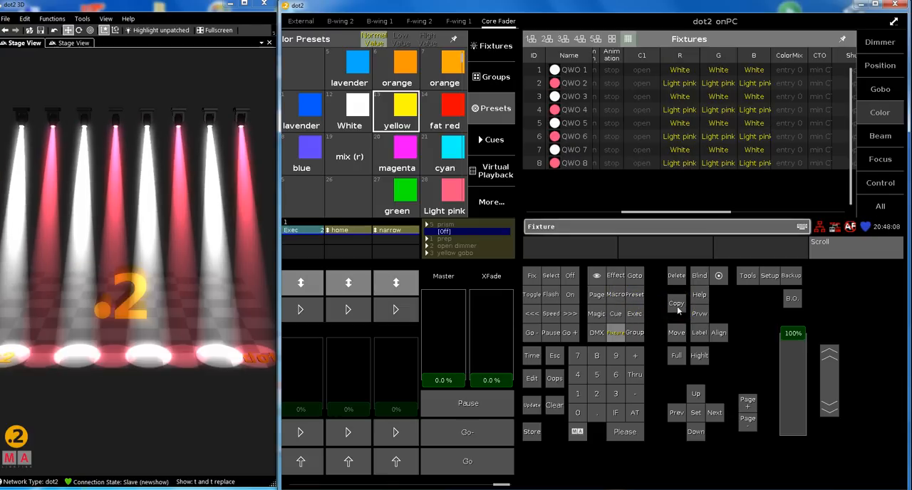
left_click(676, 303)
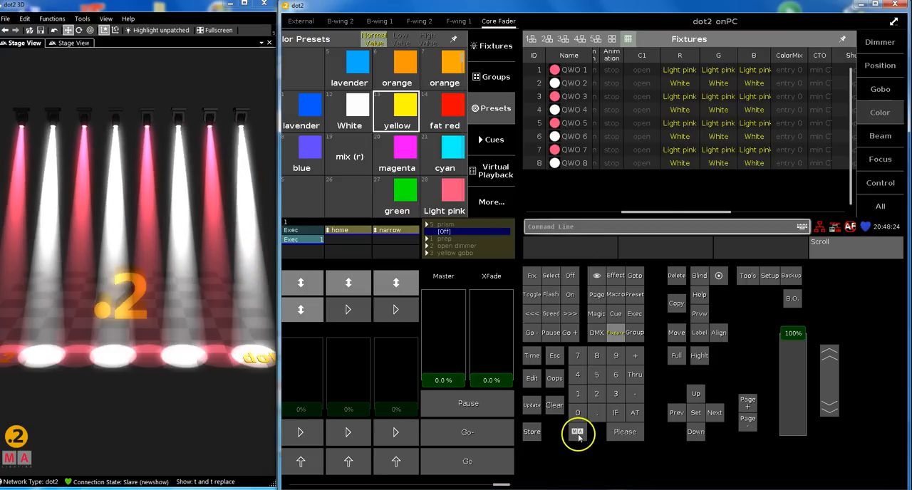
Start a Move command and convert it to Replace with MA held.
left_click(677, 333)
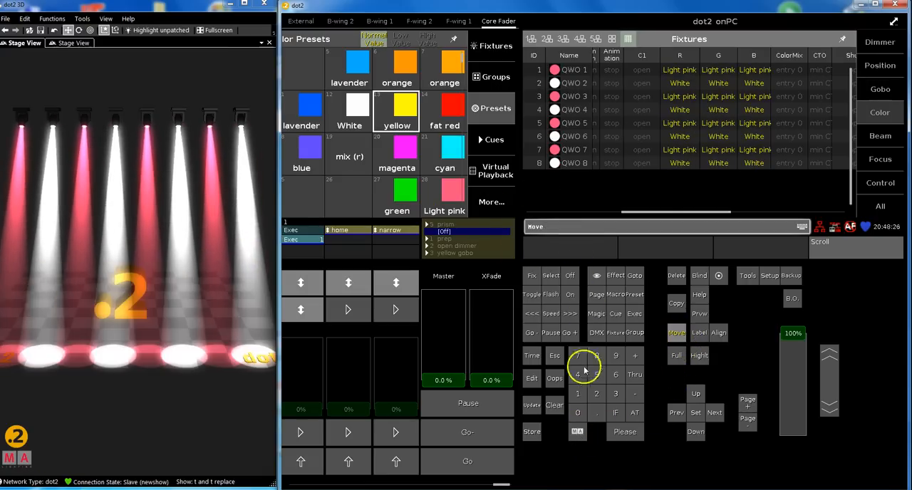
left_click(577, 431)
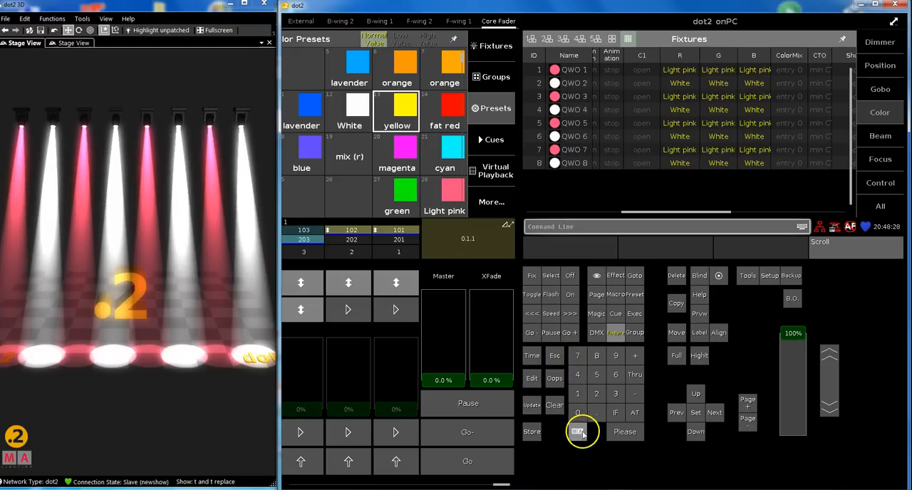
left_click(583, 432)
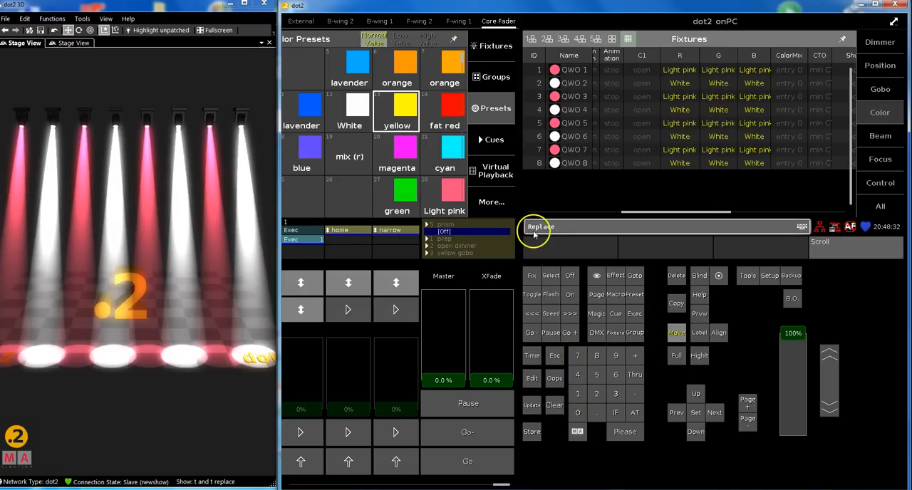
Replace Light pink preset 4.28 with yellow 4.13, limited to executor 1.203.
left_click(444, 198)
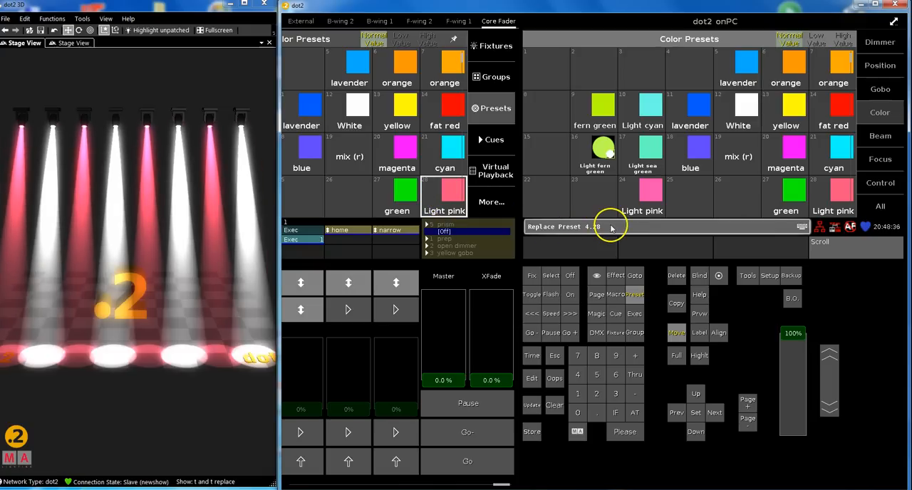
left_click(396, 107)
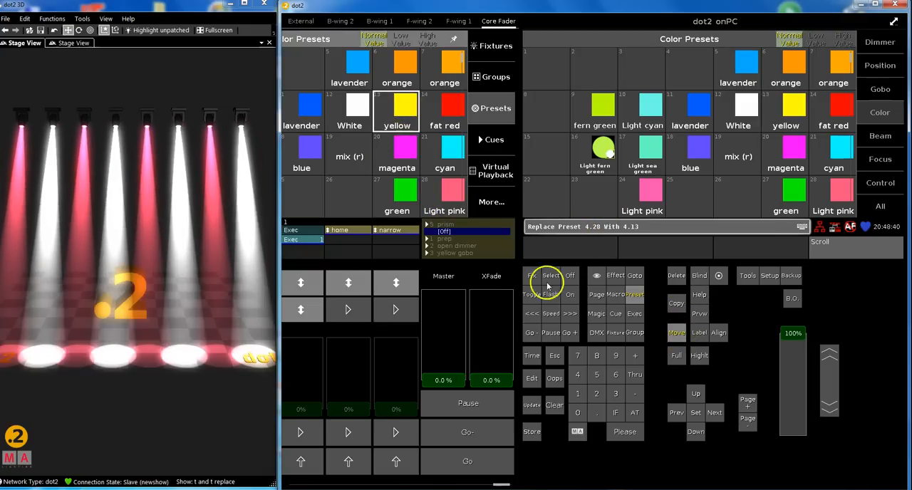
mouse_move(618, 415)
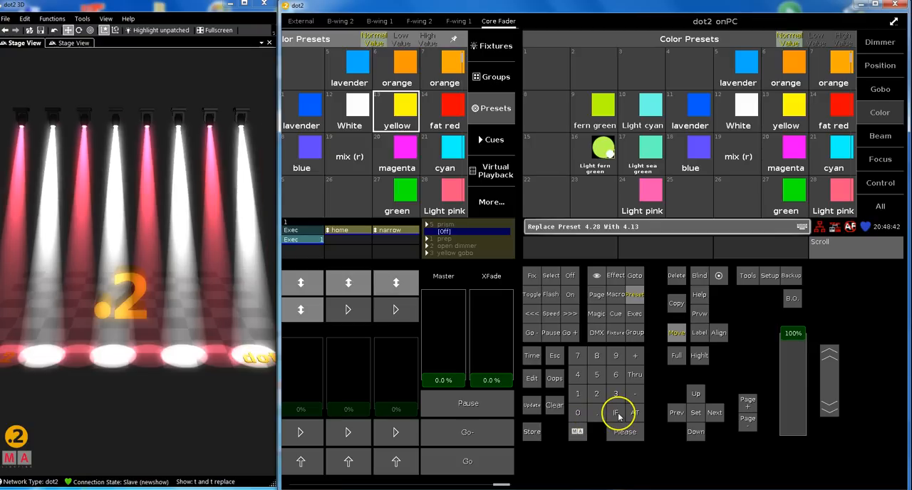
left_click(615, 414)
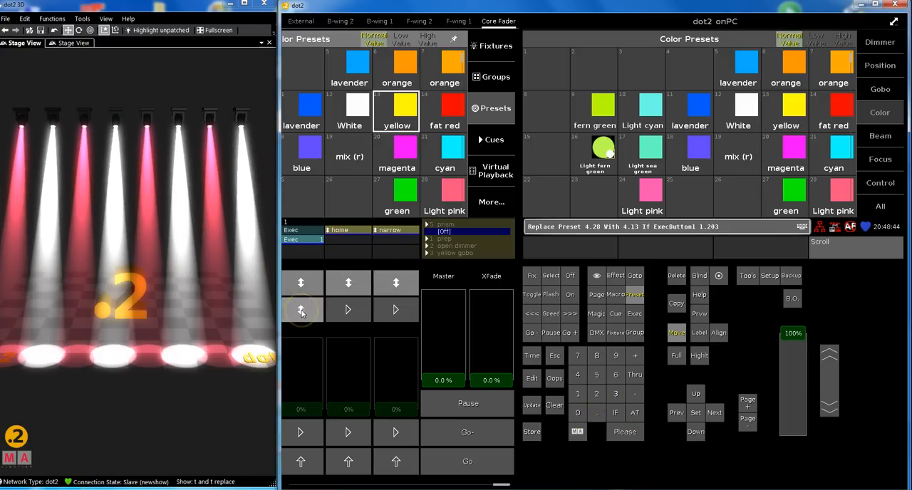
left_click(625, 432)
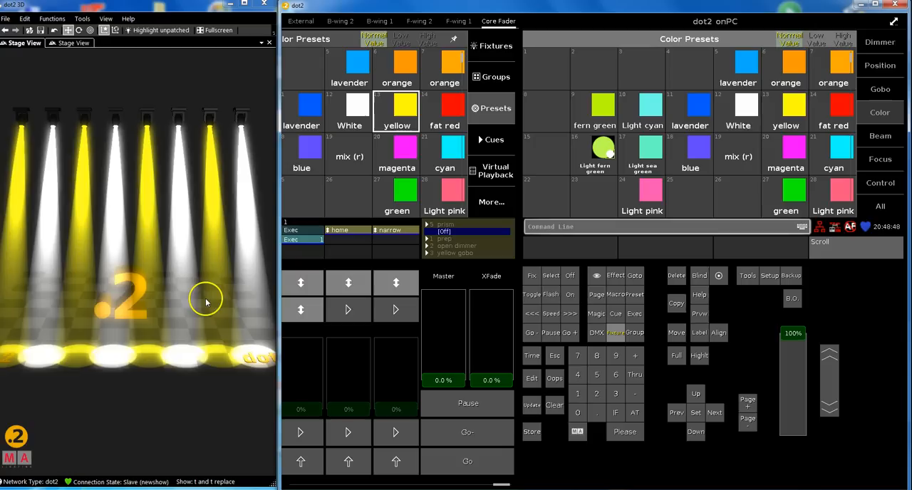
mouse_move(338, 278)
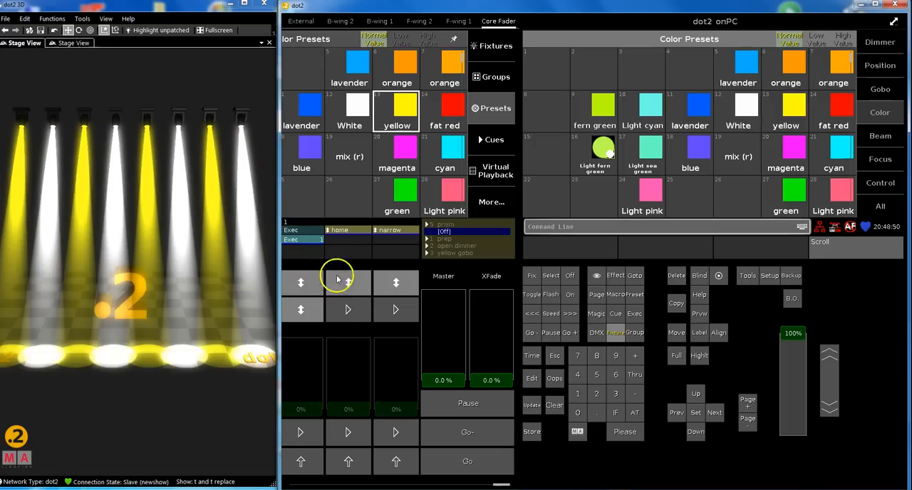
mouse_move(449, 266)
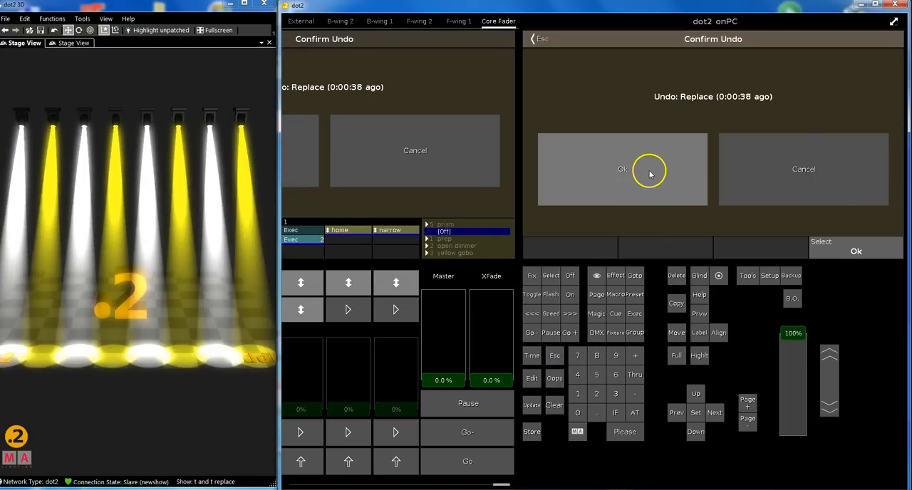
Confirm the Oops undo dialog to revert the yellow replacement.
left_click(622, 169)
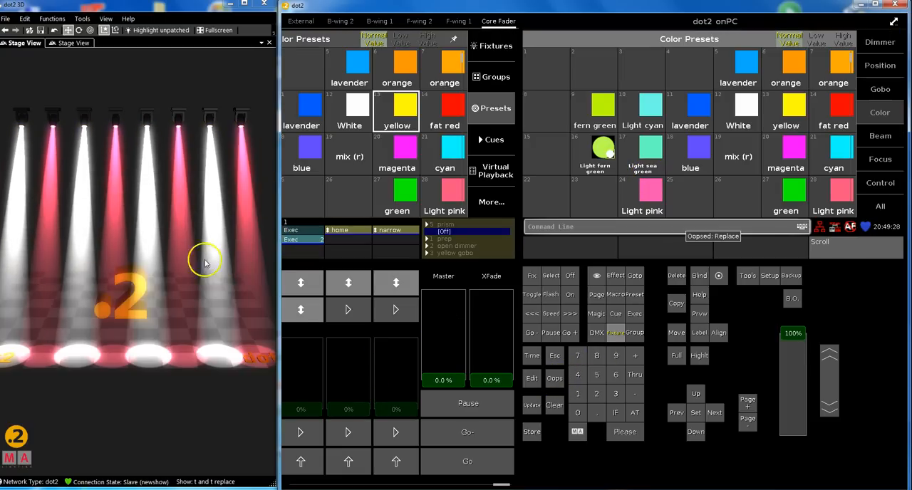
mouse_move(157, 285)
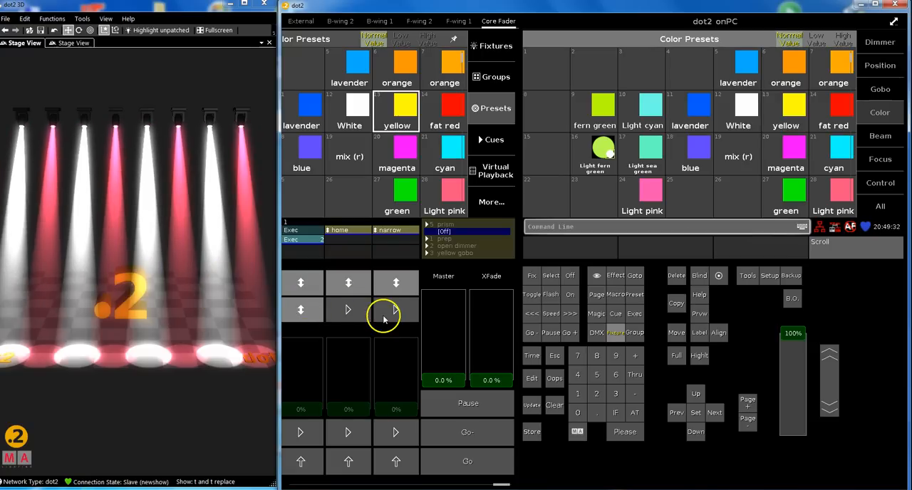
mouse_move(319, 302)
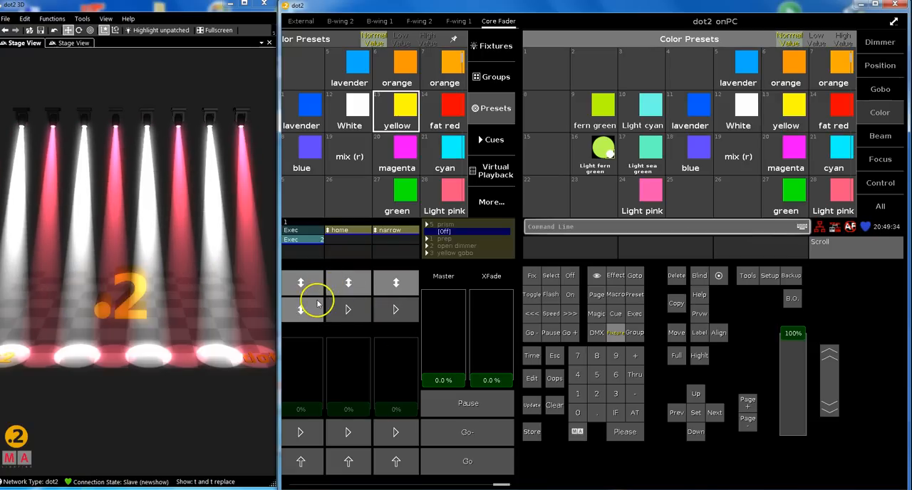
mouse_move(620, 333)
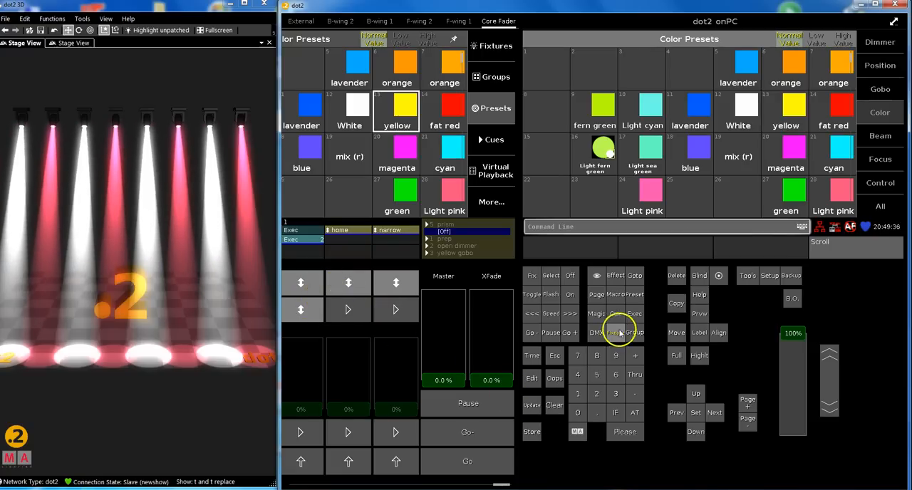
mouse_move(417, 342)
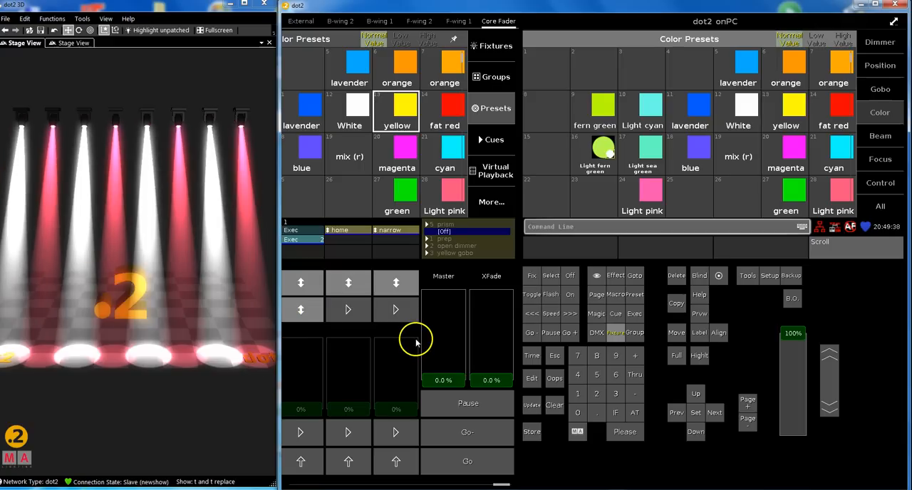
mouse_move(308, 320)
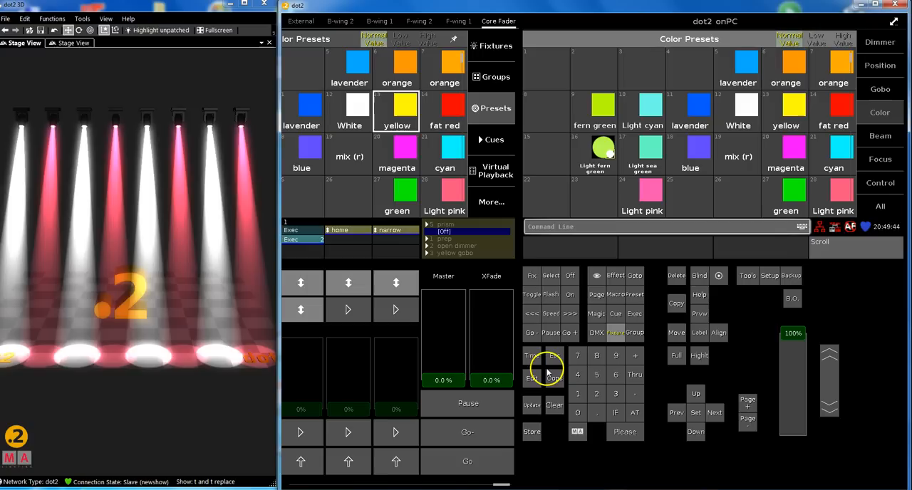
mouse_move(577, 431)
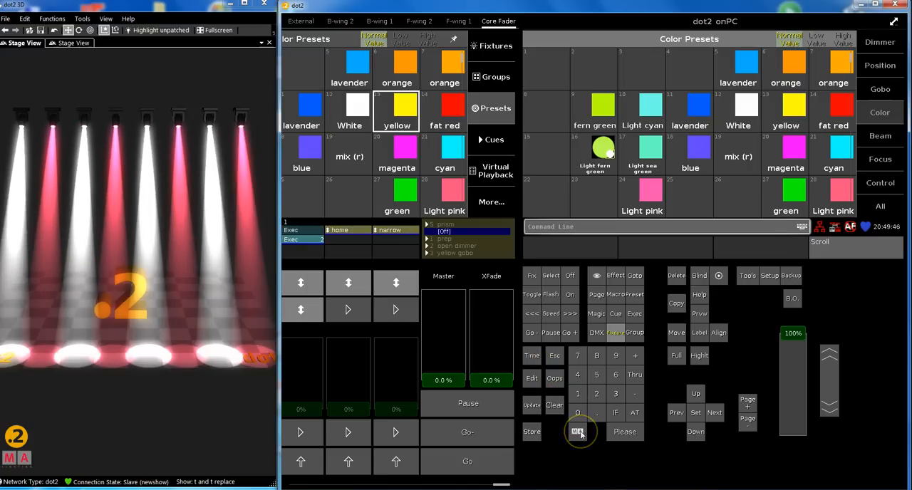